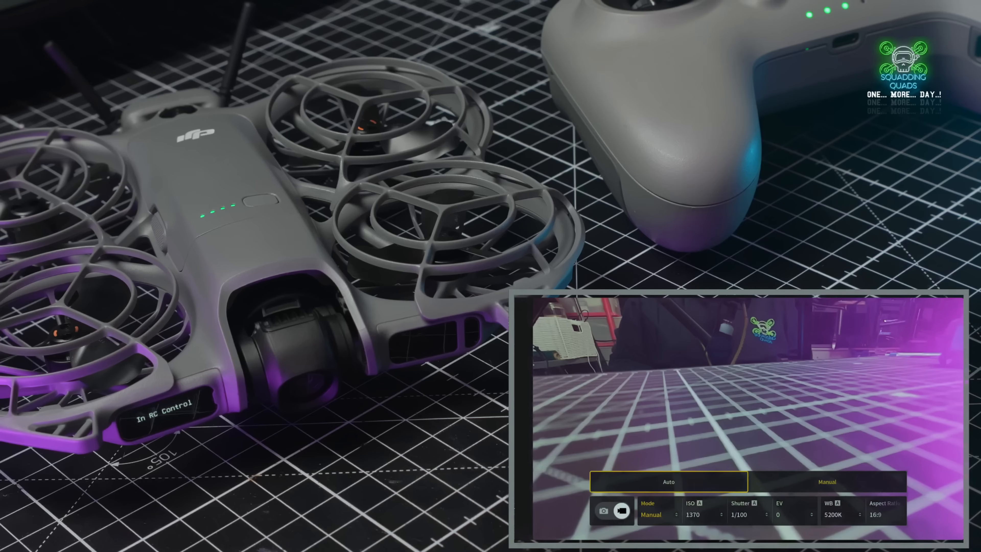
# Step: Switch the camera to Manual exposure with ISO 100 and shutter 1/160
pyautogui.click(827, 481)
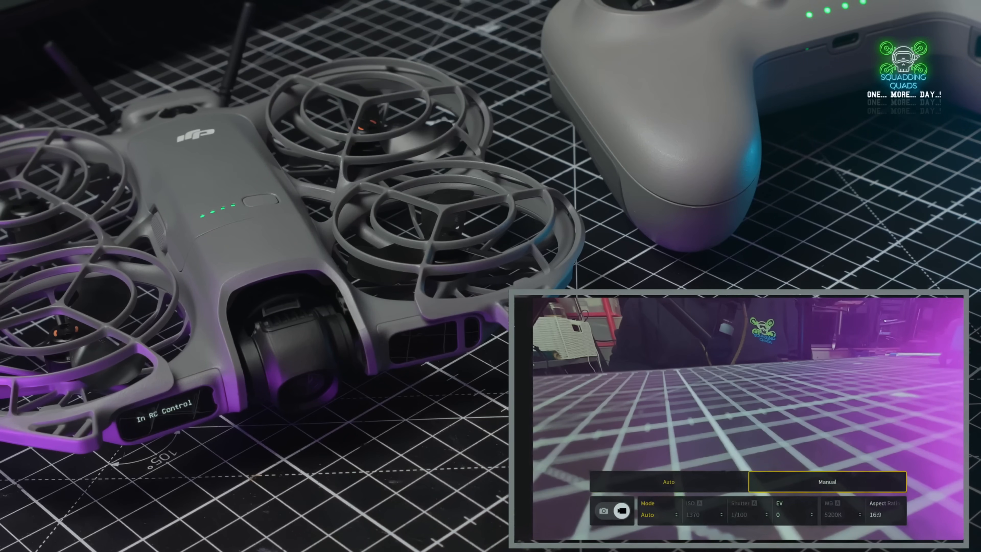
pyautogui.click(827, 482)
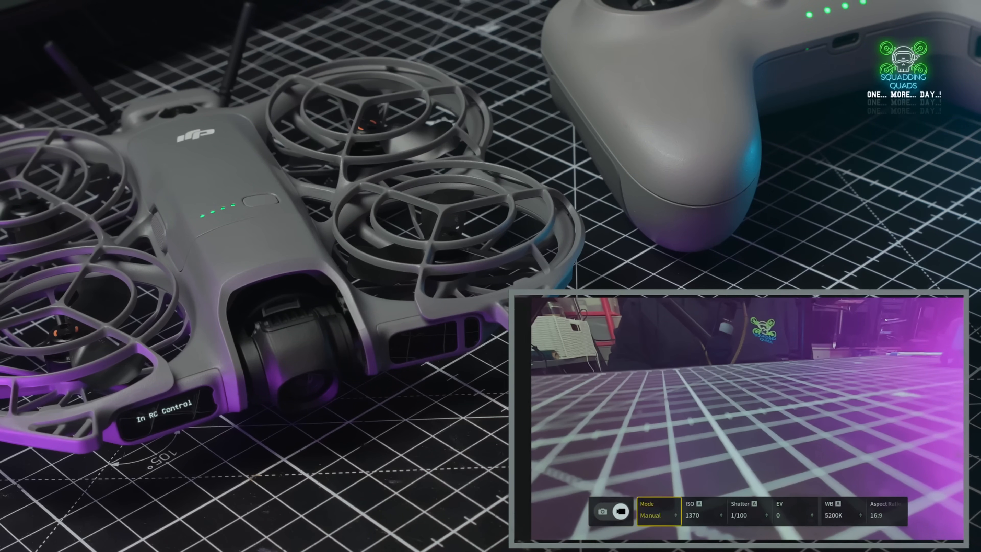
pyautogui.click(699, 515)
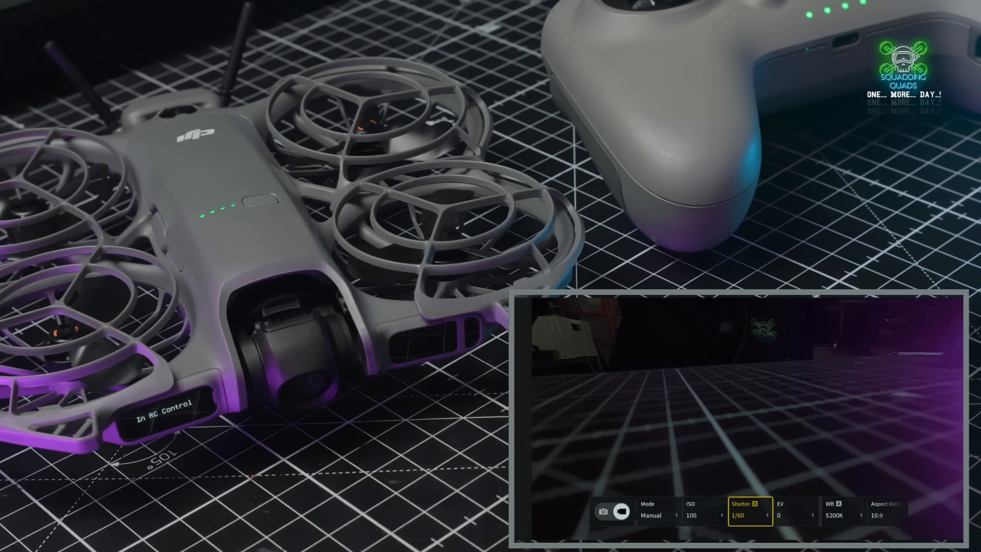
pyautogui.click(751, 515)
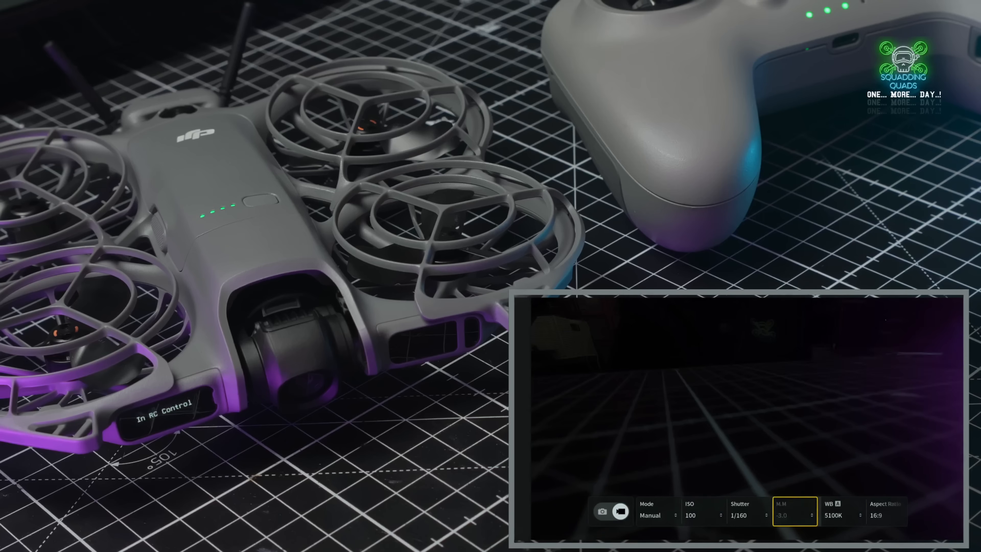
# Step: Set the white balance to 3000K and return to the main menu
pyautogui.click(837, 514)
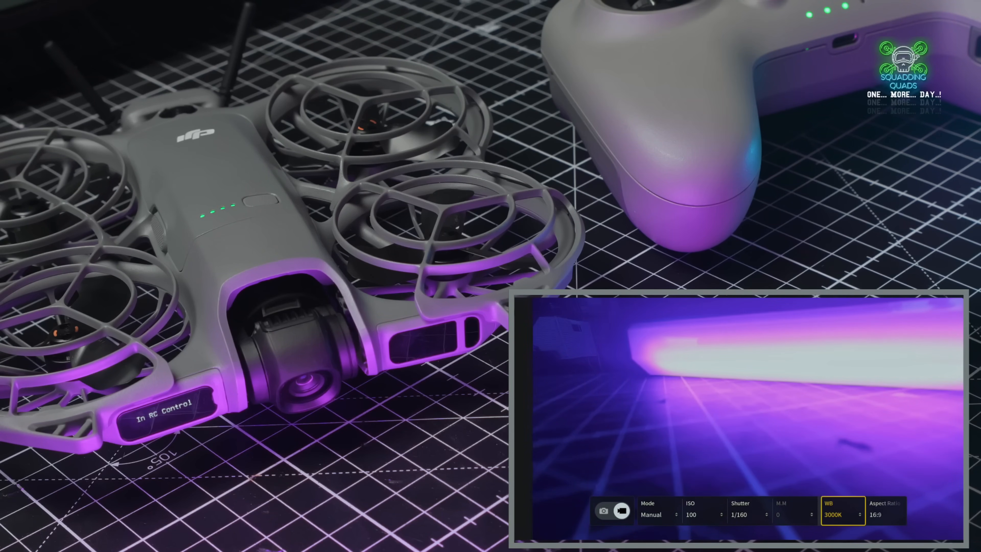
pyautogui.click(841, 514)
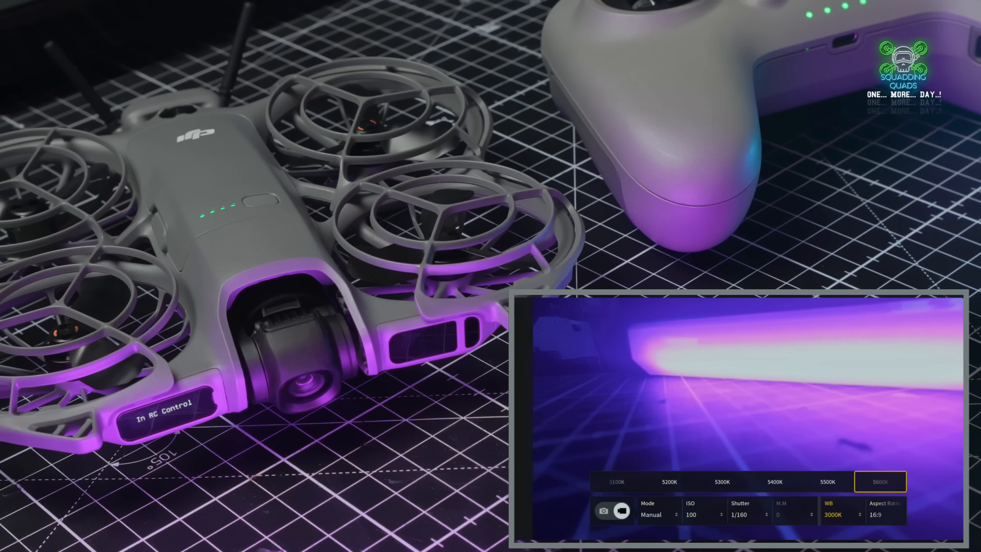
pyautogui.click(879, 482)
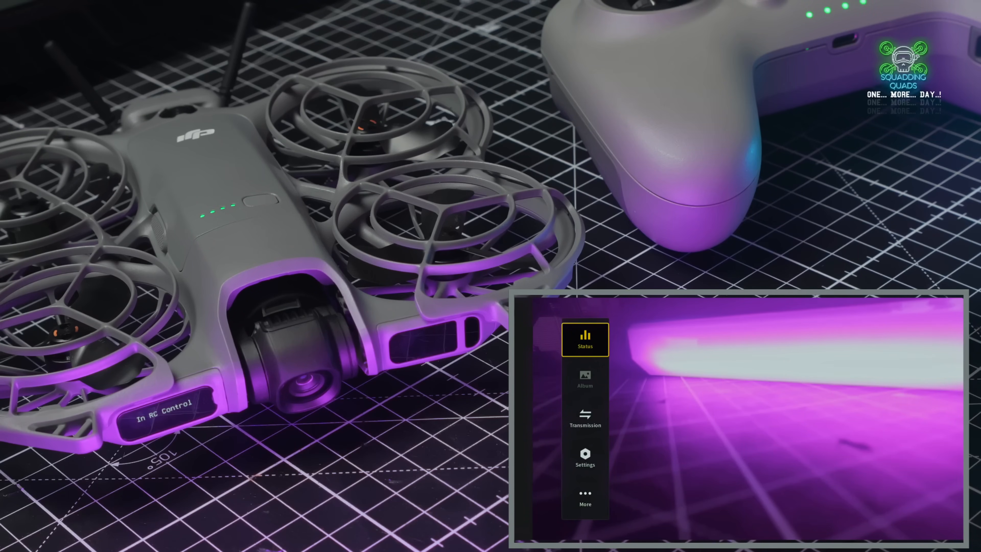
# Step: Go to the remote controller's Button Customization and reach the Custom Mode assignment
pyautogui.click(585, 418)
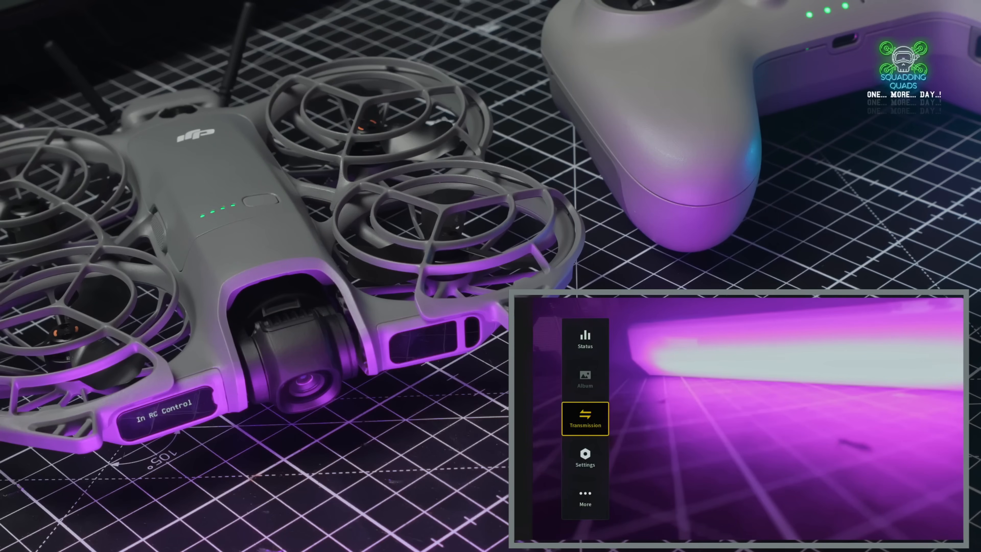
pyautogui.click(585, 459)
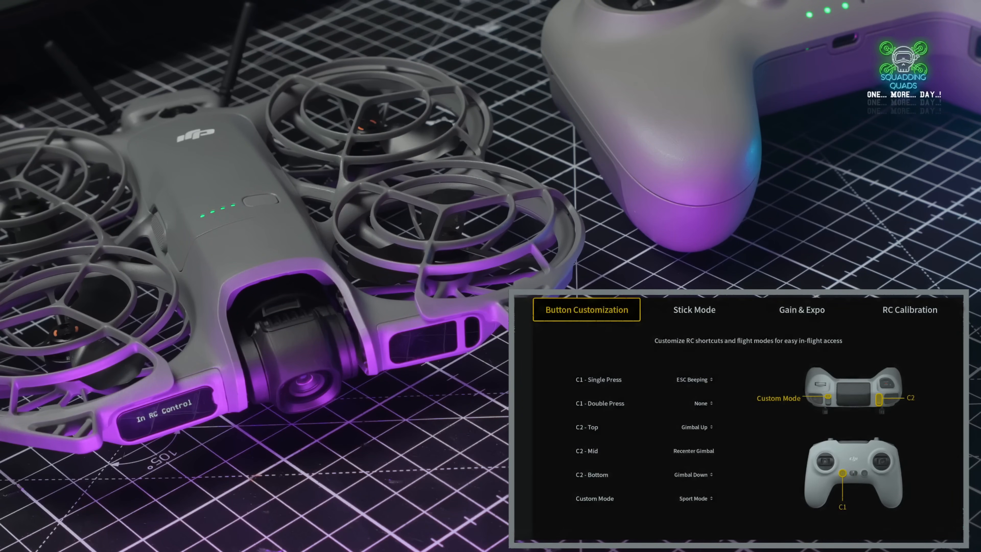
pyautogui.click(802, 310)
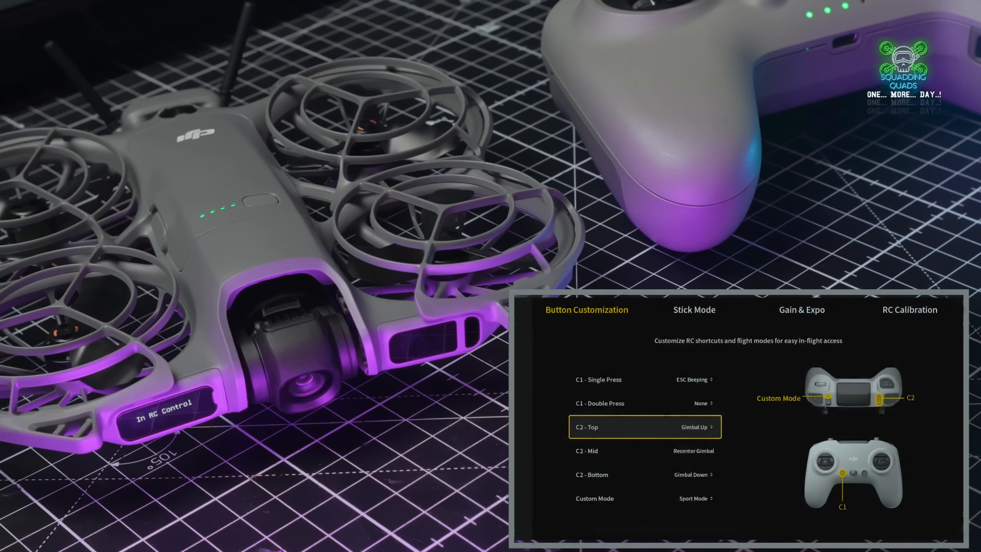
pyautogui.click(644, 498)
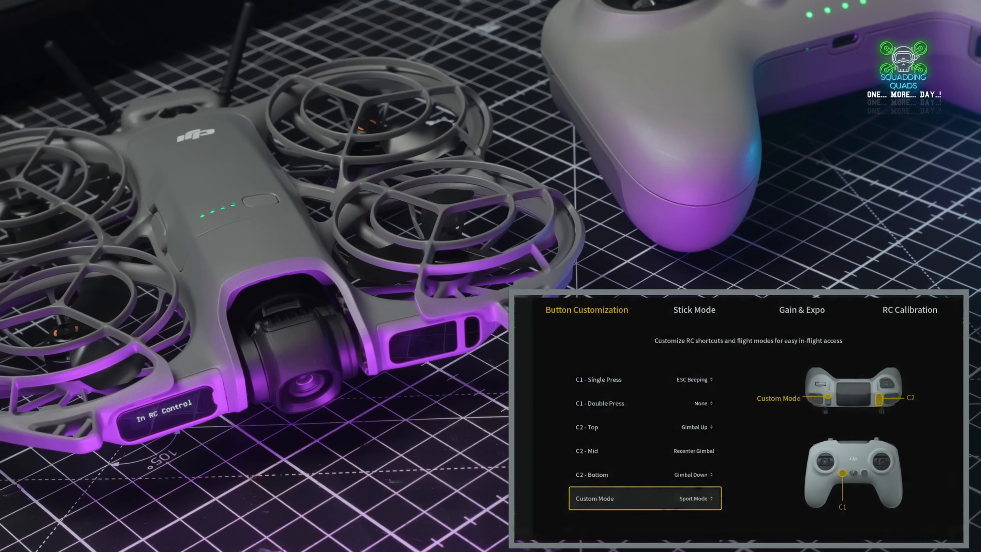
pyautogui.click(696, 498)
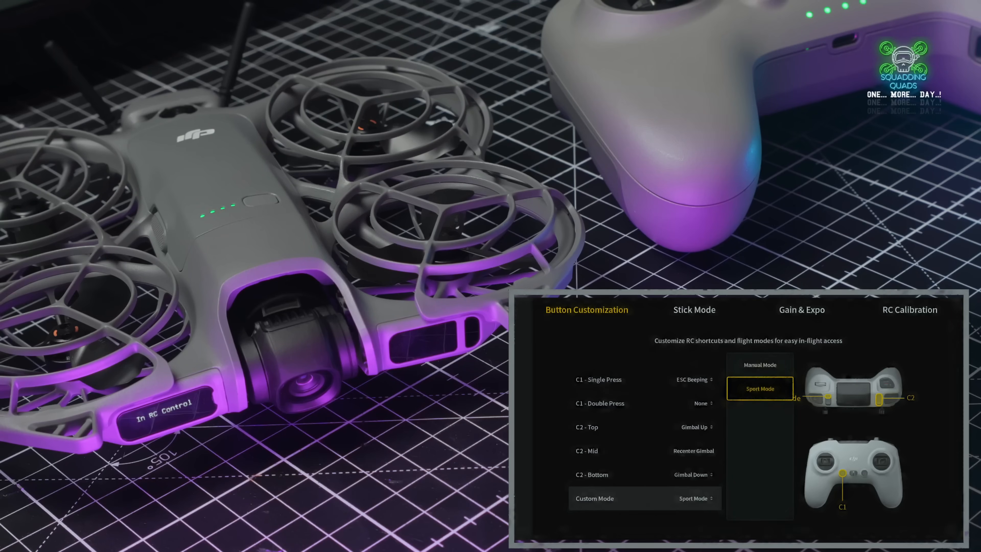
# Step: Assign Manual Mode to the Custom Mode button, accepting the warning, and show the Mode 2 stick layout
pyautogui.click(760, 364)
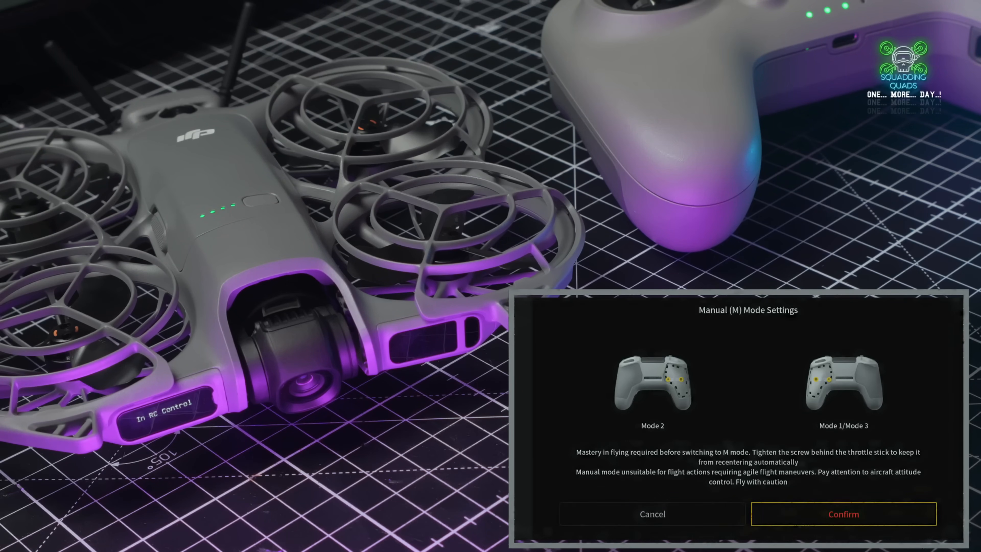
pyautogui.click(843, 514)
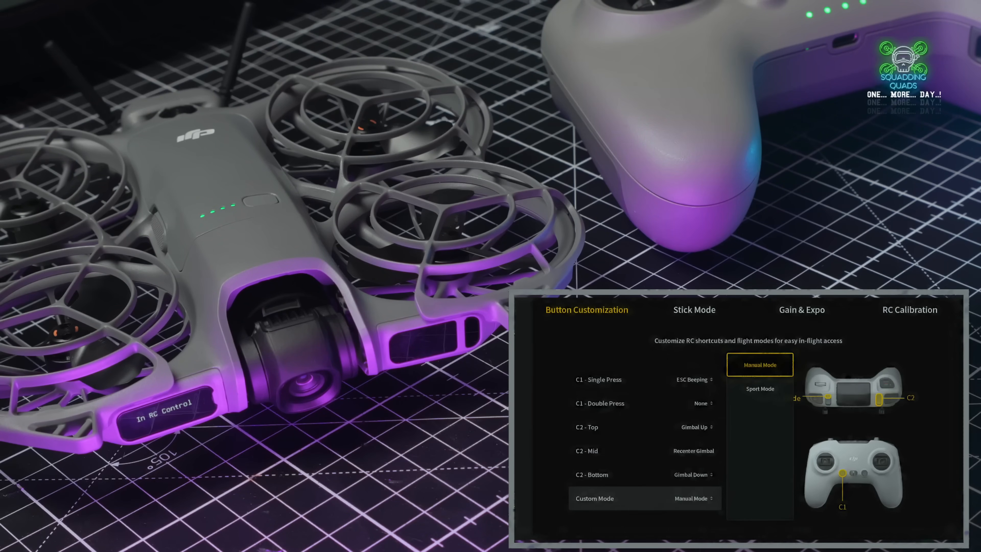
pyautogui.click(760, 364)
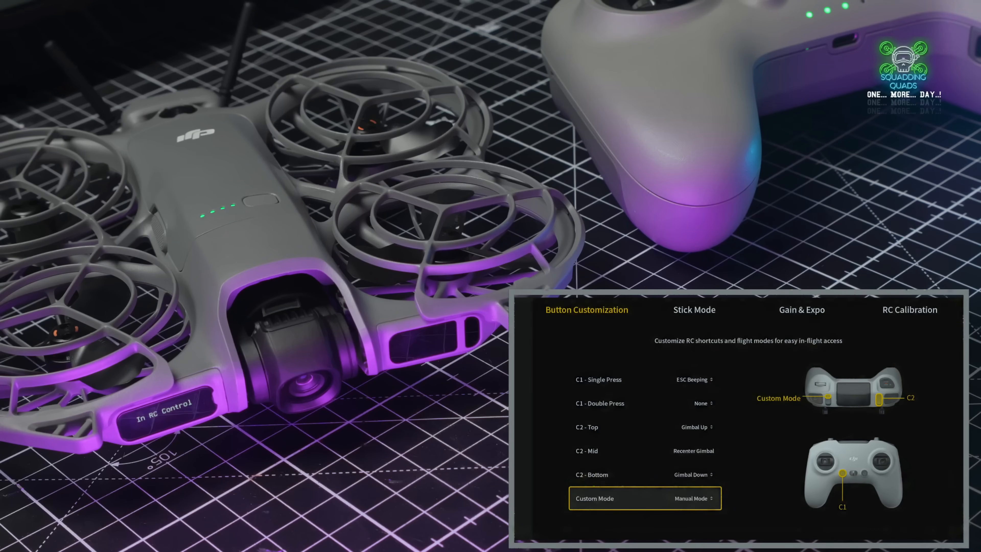
pyautogui.click(694, 498)
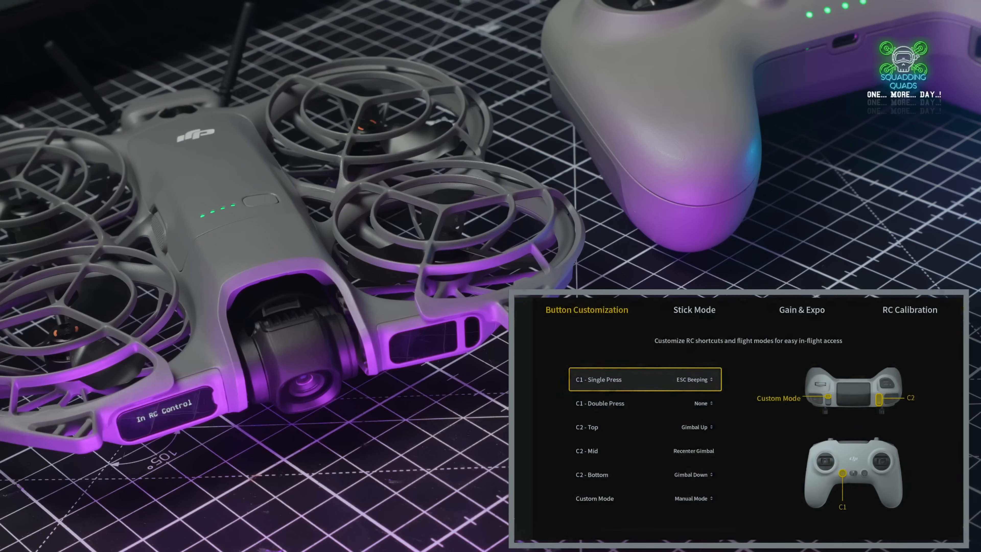
pyautogui.click(694, 309)
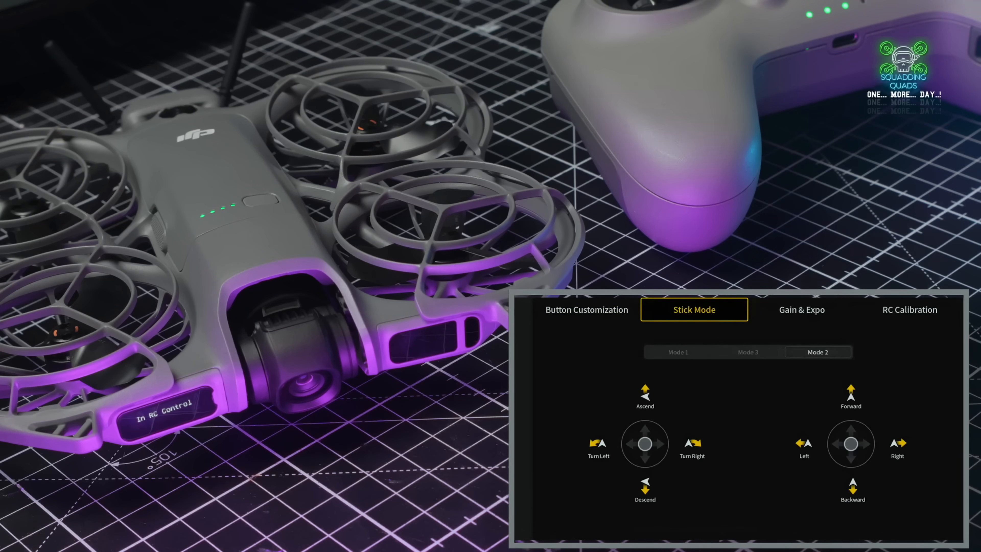
# Step: In Gain & Expo, switch off the M Mode Attitude Limit and confirm the warning
pyautogui.click(802, 310)
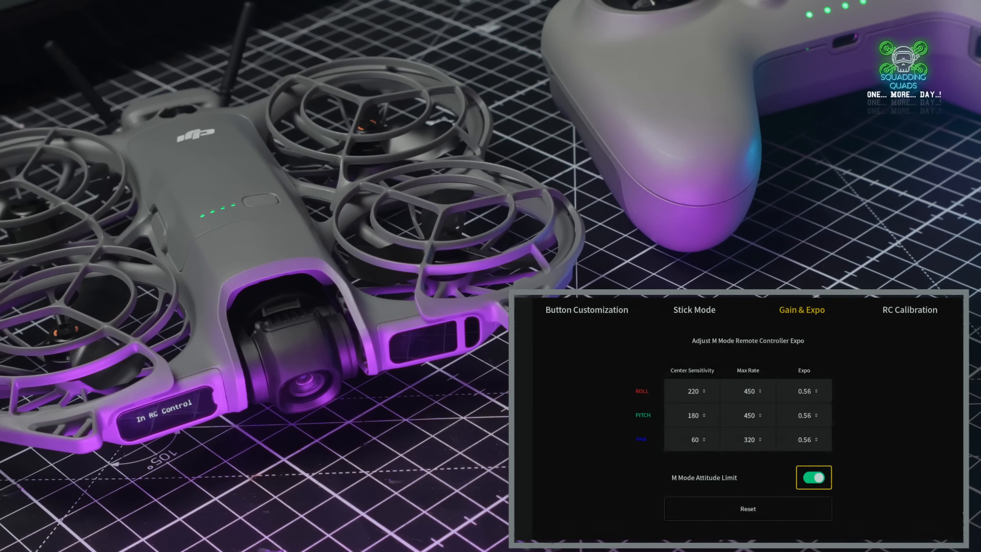
pyautogui.click(813, 477)
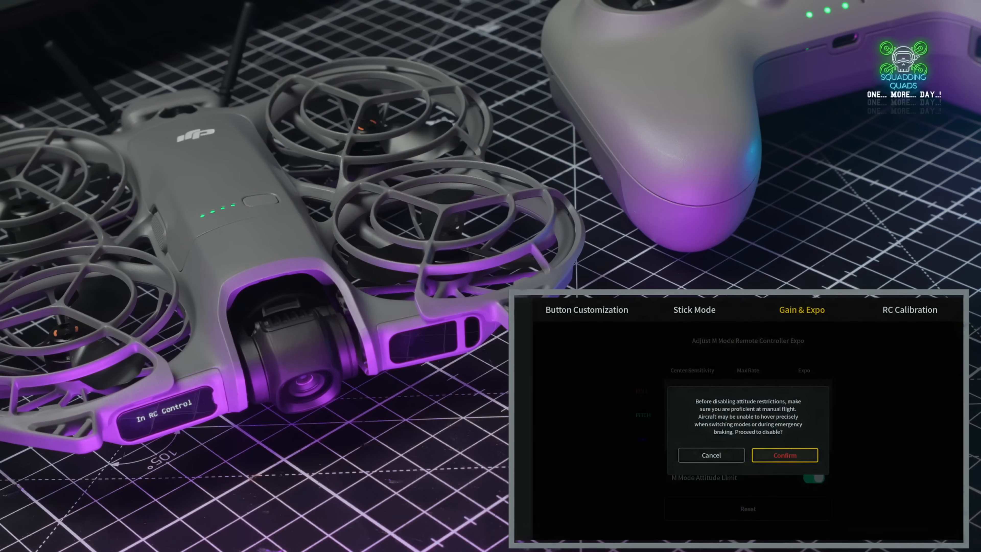
pyautogui.click(785, 455)
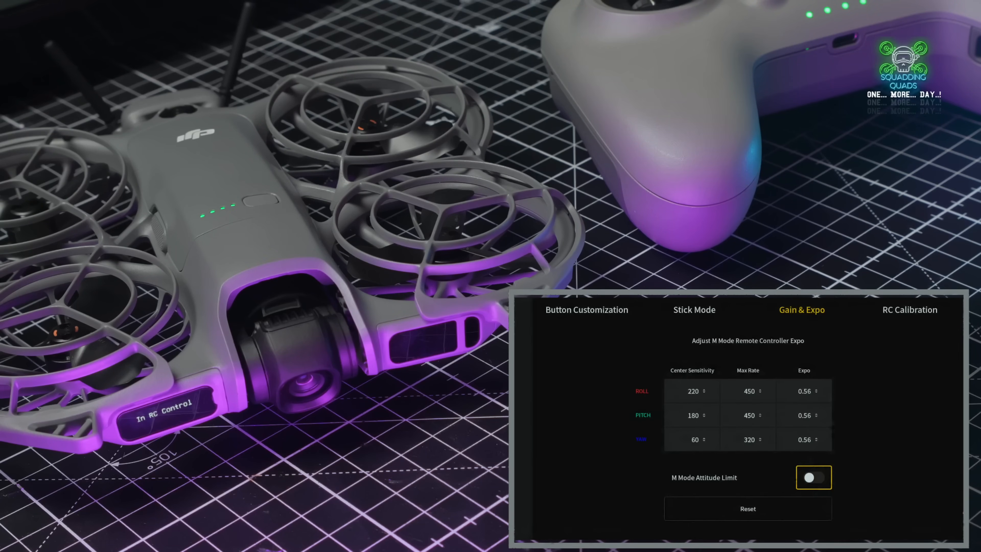
pyautogui.click(805, 439)
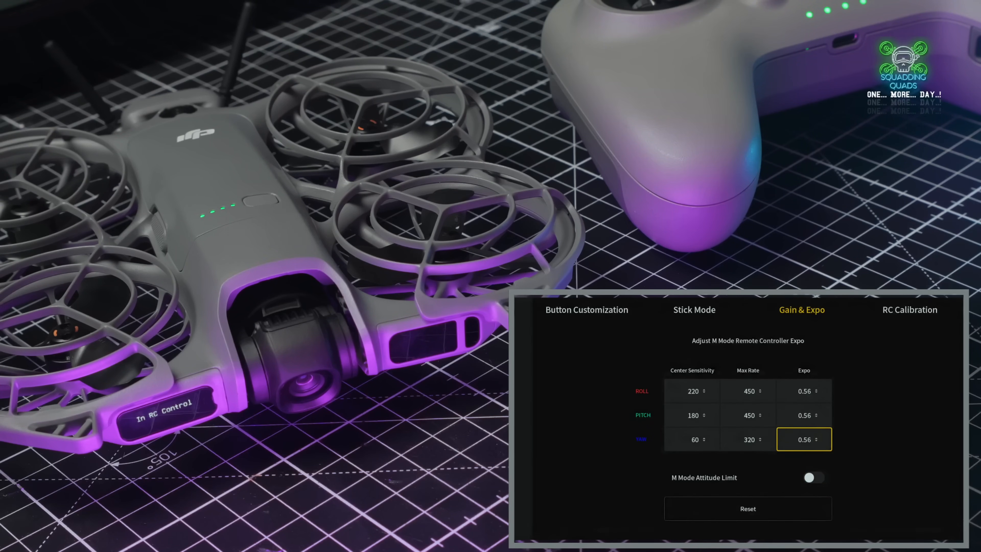
# Step: Begin lowering the roll and pitch center sensitivity from 220/180 toward 20
pyautogui.click(804, 390)
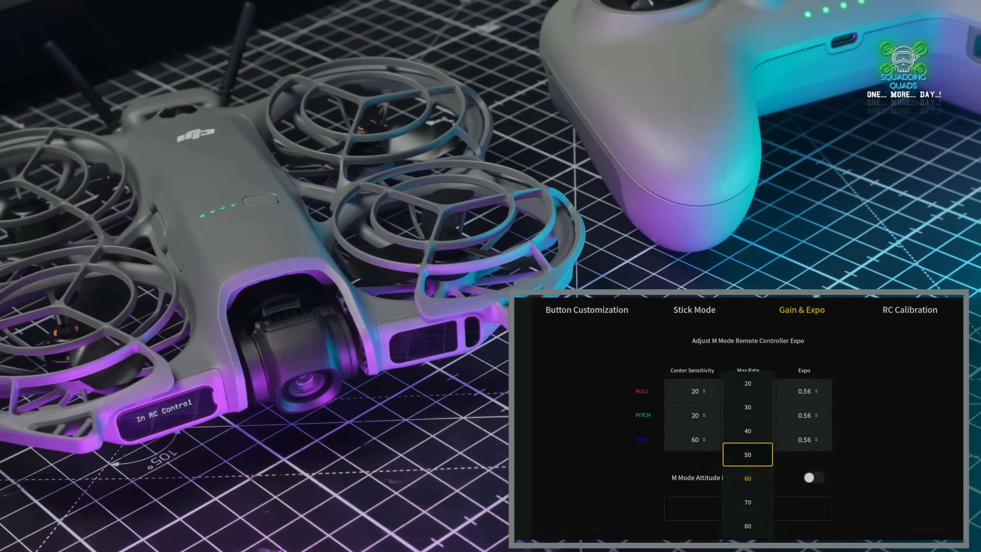
# Step: Set yaw center sensitivity to 20 and raise roll and pitch max rate to 700
pyautogui.click(748, 383)
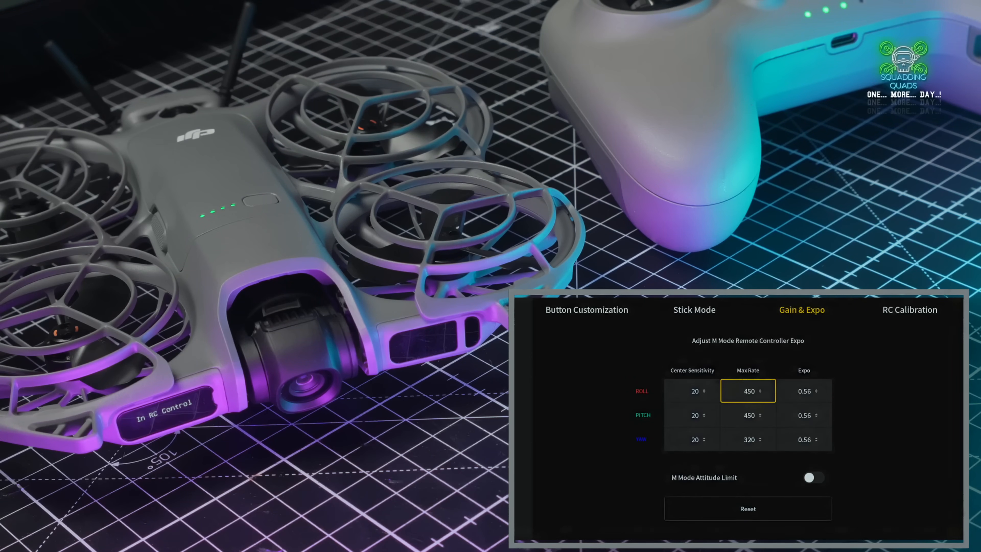
pyautogui.click(759, 392)
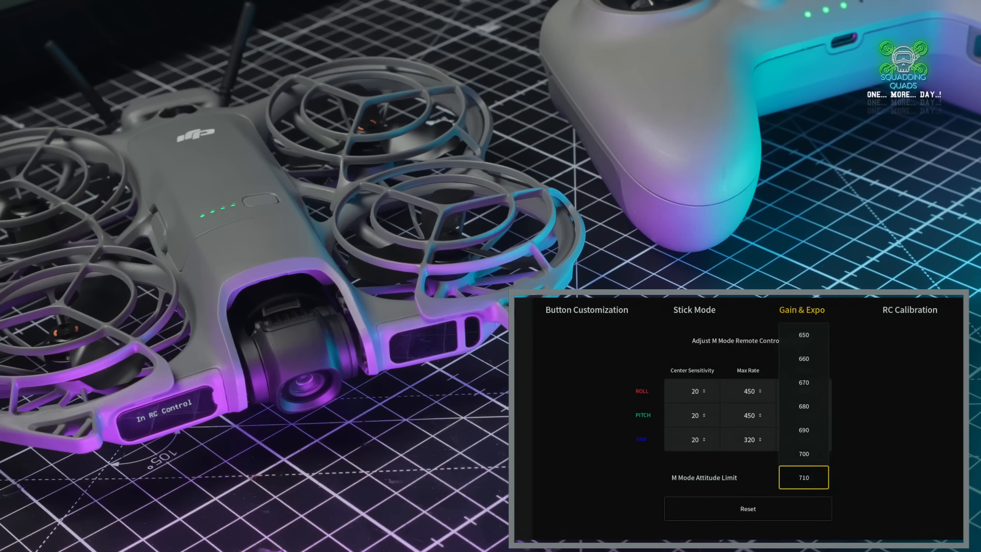
pyautogui.click(804, 454)
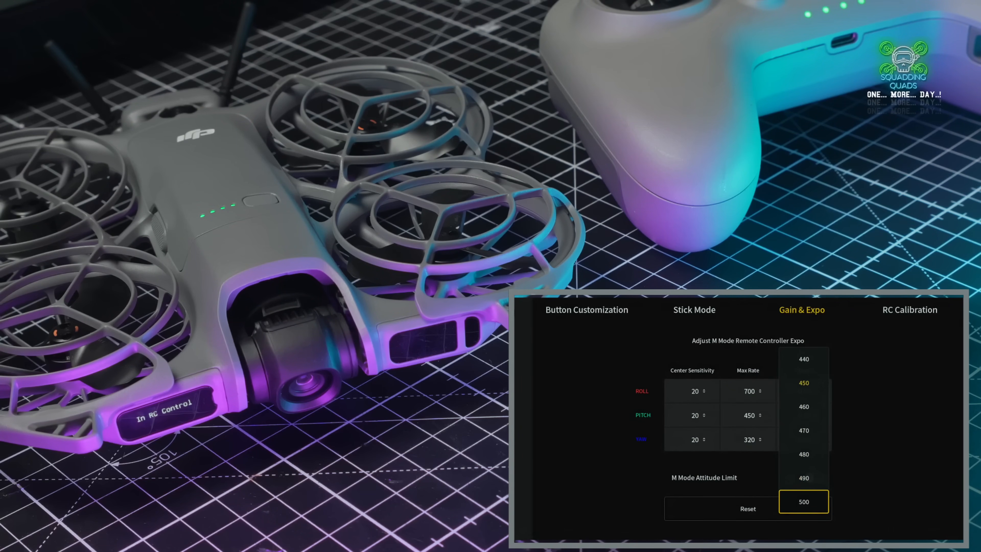
pyautogui.scroll(-3)
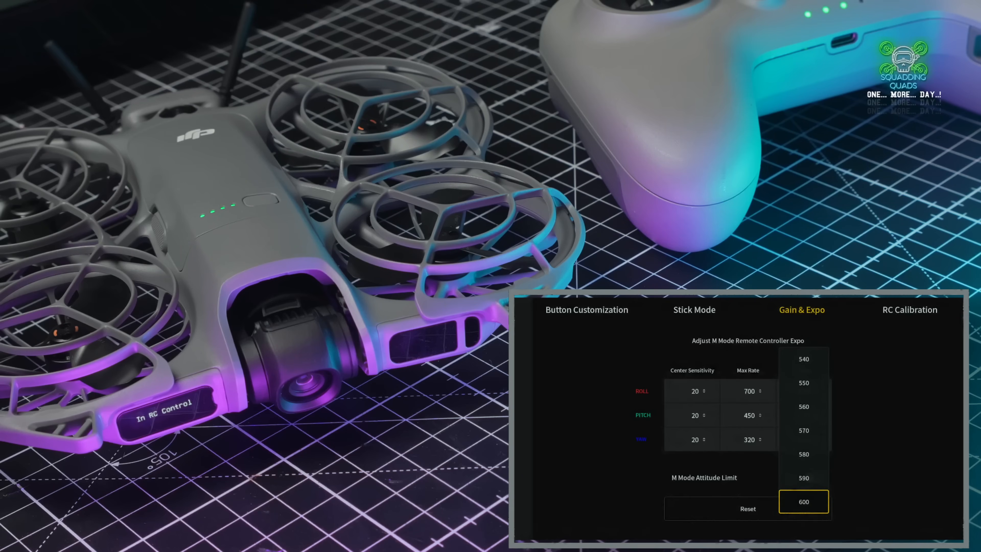
pyautogui.scroll(-3)
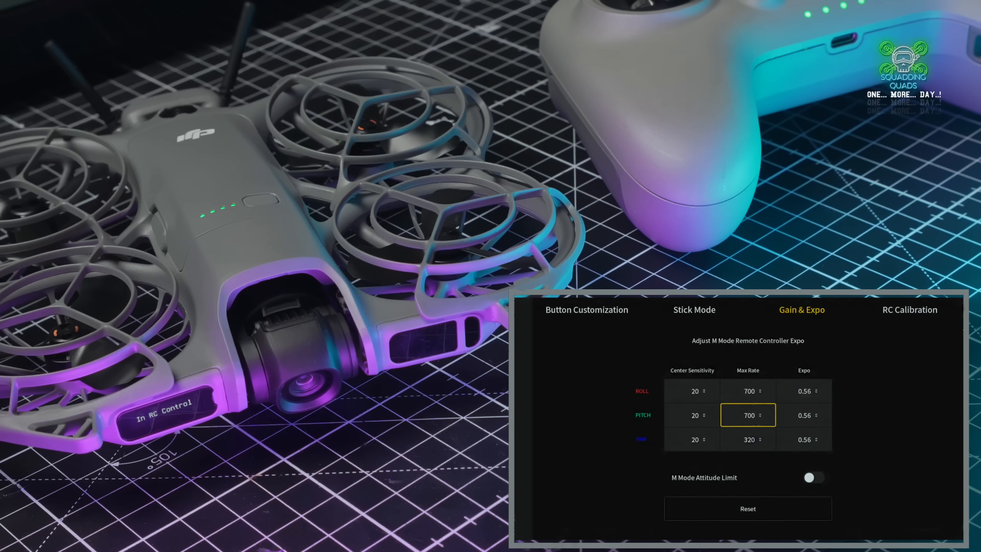
# Step: Raise the yaw max rate to 600, leaving roll and pitch at 700
pyautogui.click(803, 440)
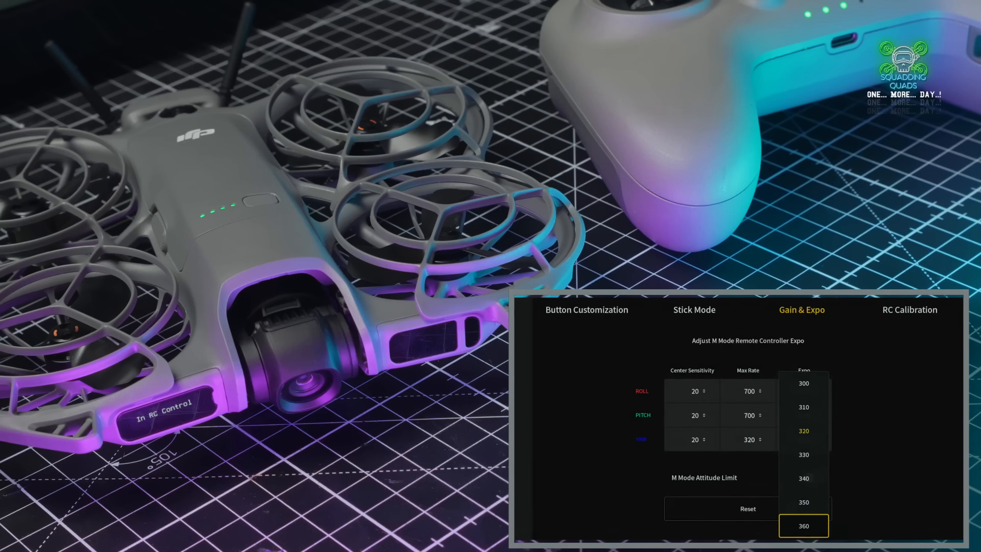
pyautogui.scroll(-3)
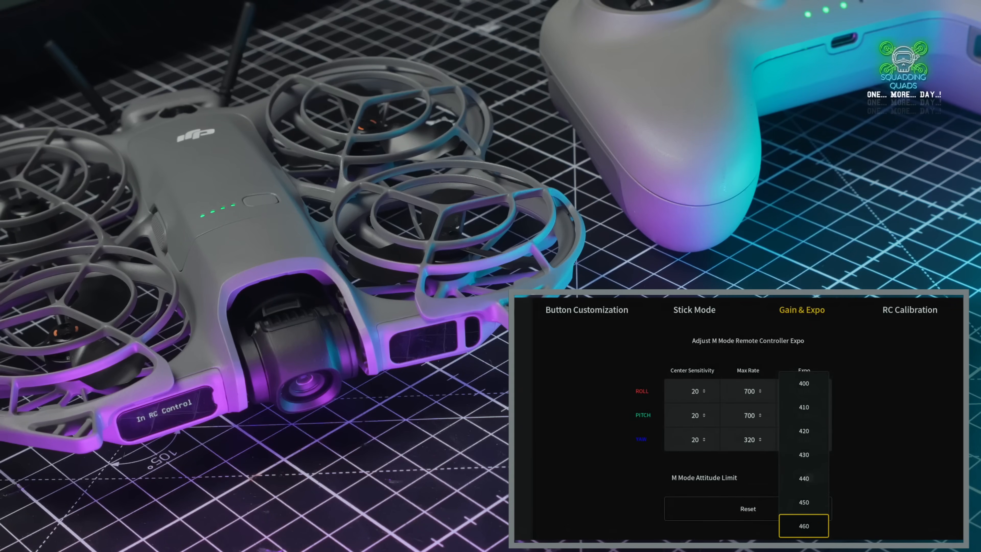
pyautogui.scroll(-3)
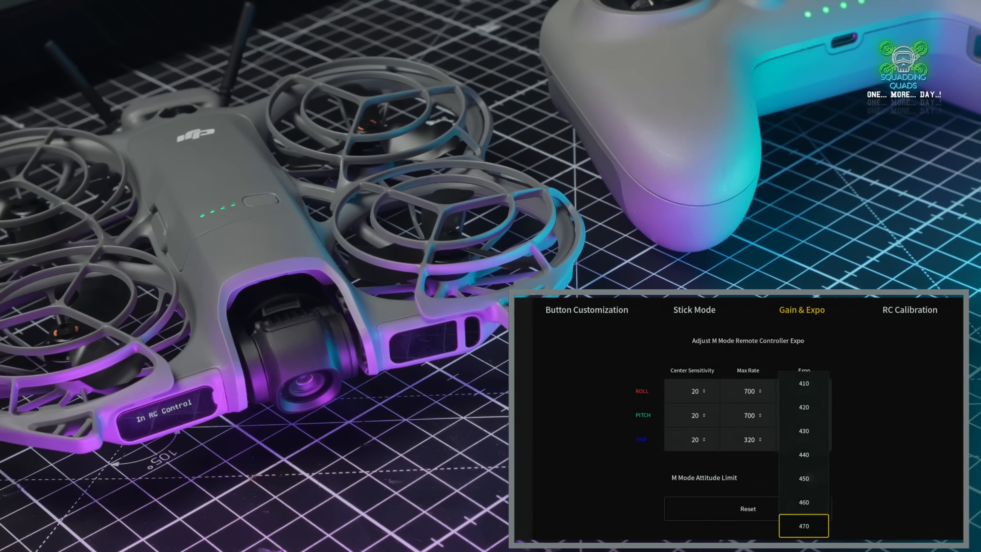
pyautogui.scroll(-3)
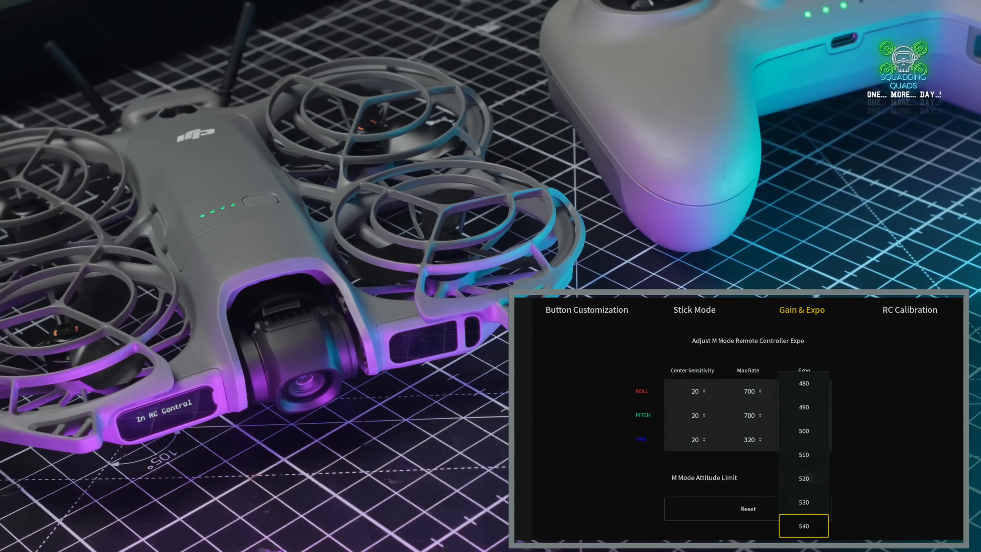
pyautogui.scroll(-3)
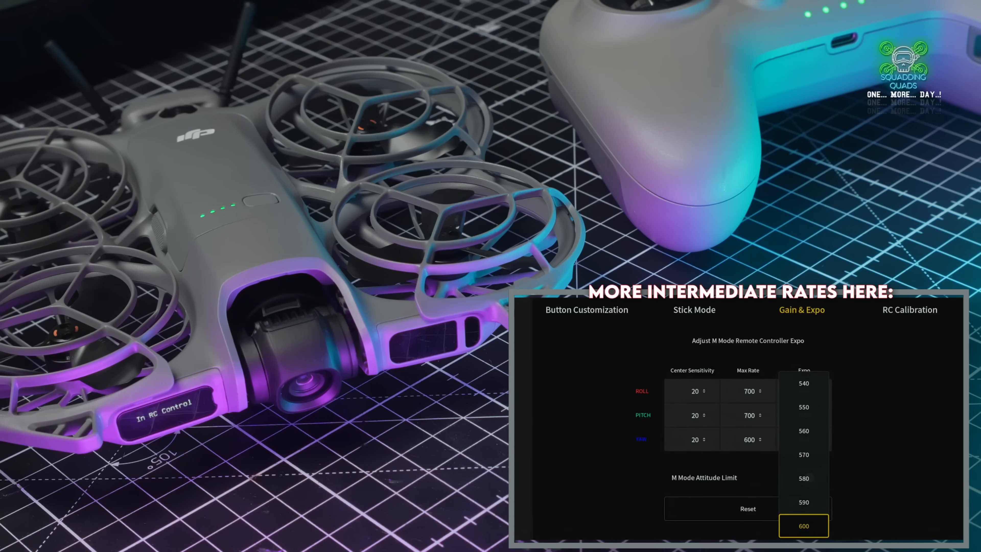
pyautogui.click(804, 526)
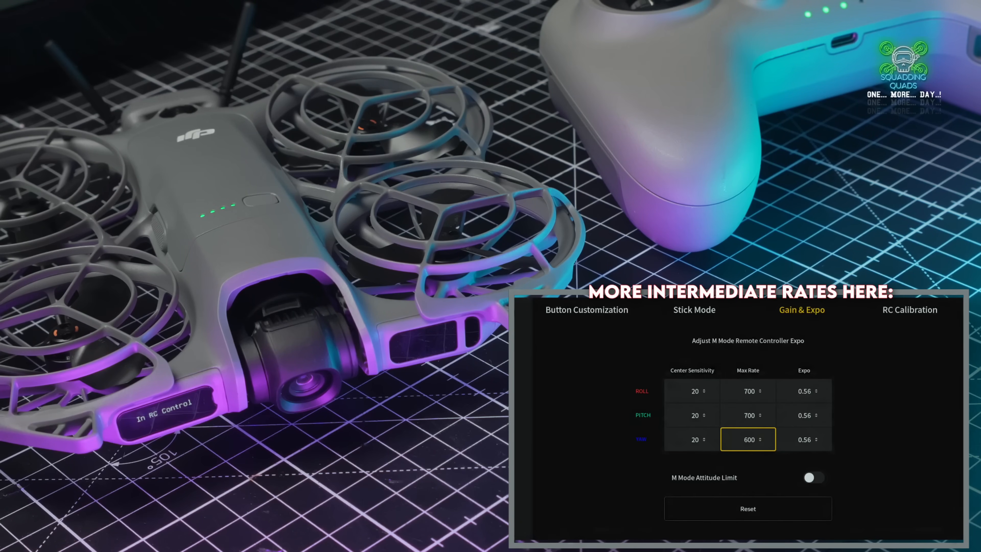
# Step: Lower the roll and pitch expo from 0.56 to 0.25
pyautogui.click(804, 391)
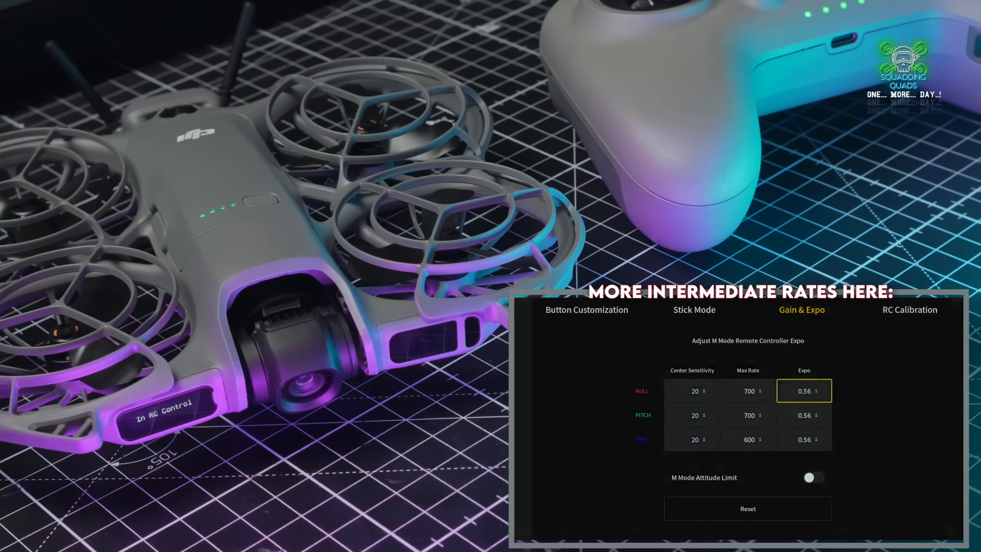
pyautogui.click(804, 390)
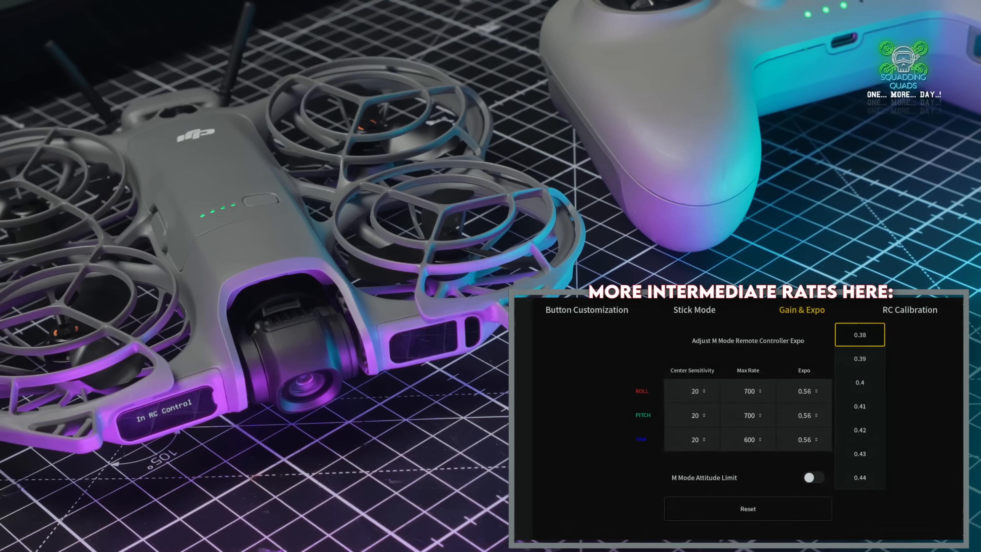
pyautogui.scroll(-3)
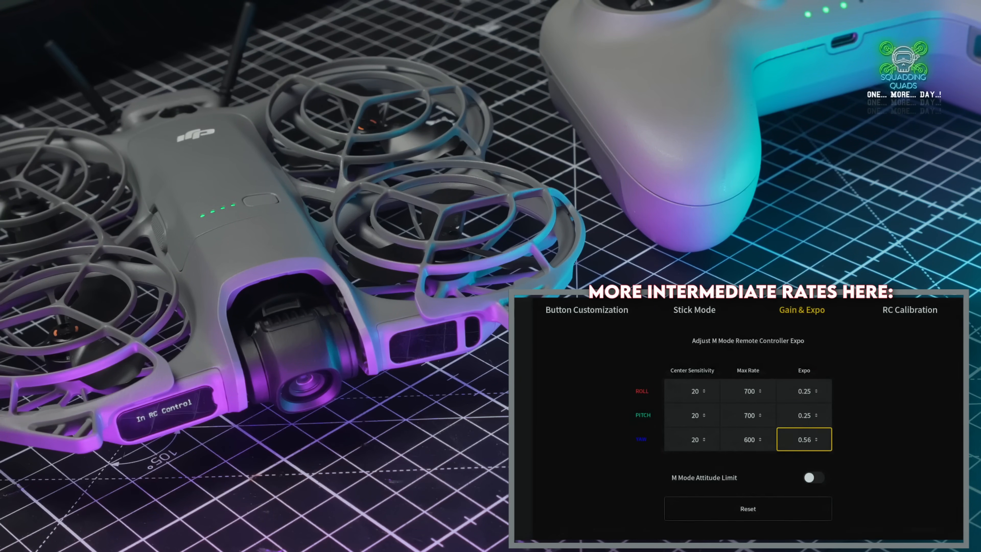
# Step: Set the yaw expo to 0.25 to match roll and pitch
pyautogui.click(804, 439)
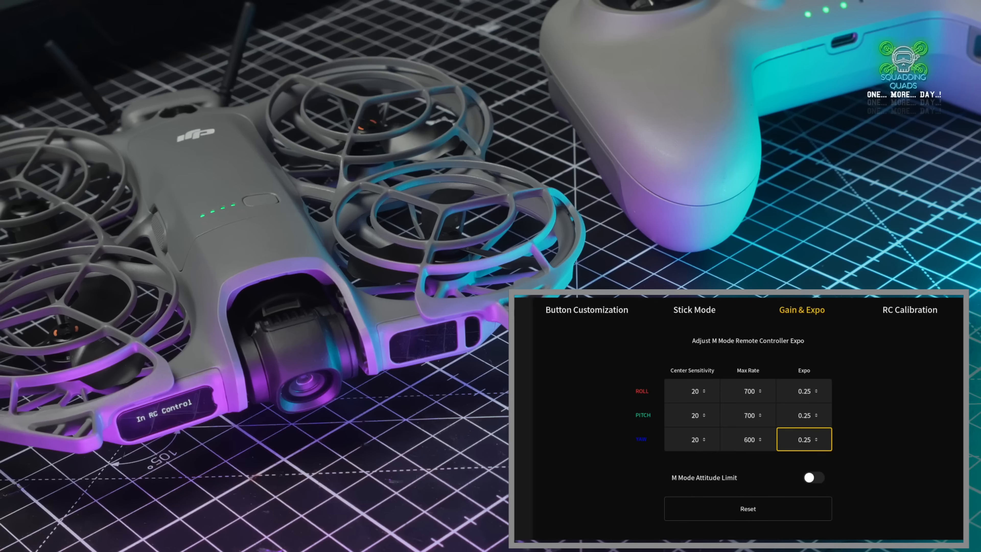
pyautogui.click(748, 440)
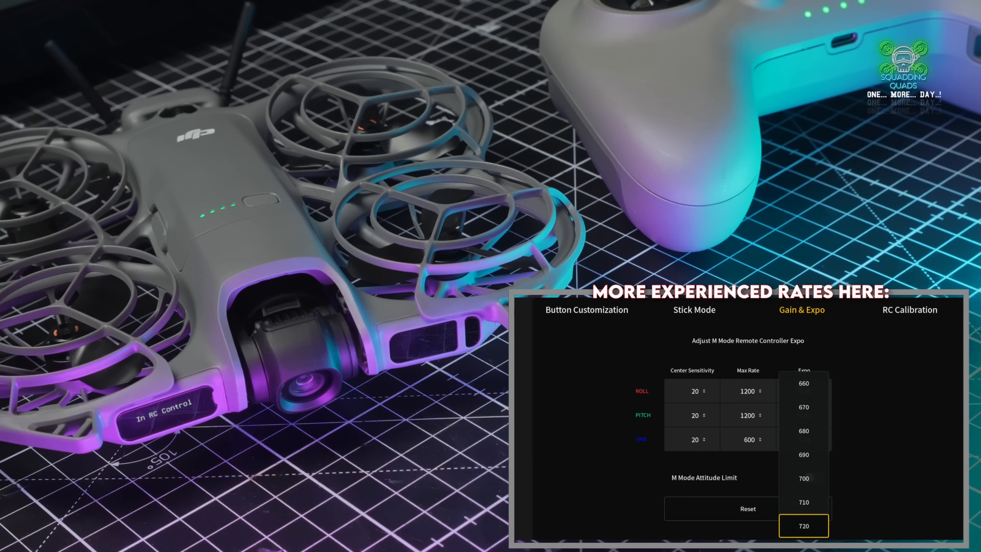
# Step: Set yaw max rate to 1000 with expo 0.15 on all axes, then start RC stick calibration
pyautogui.scroll(-3)
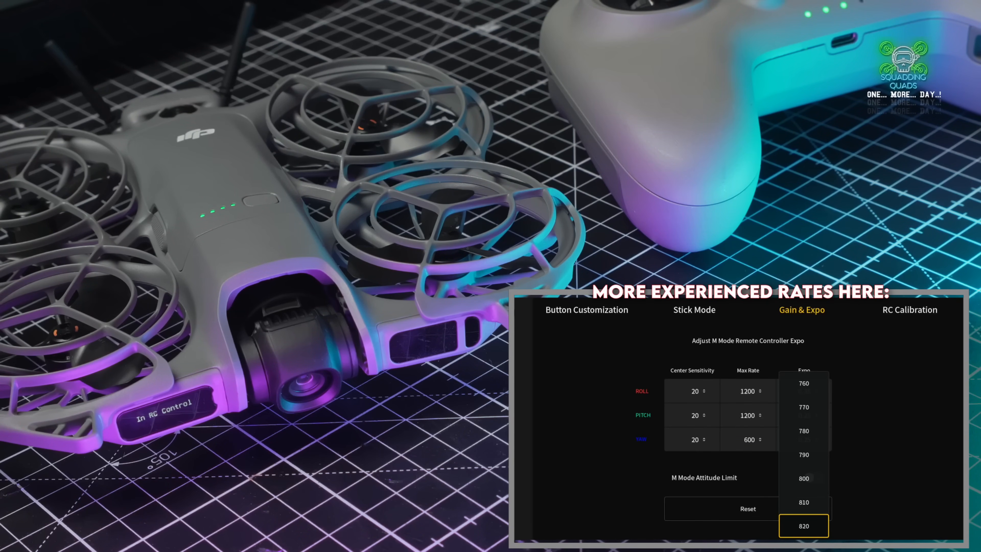
pyautogui.scroll(-3)
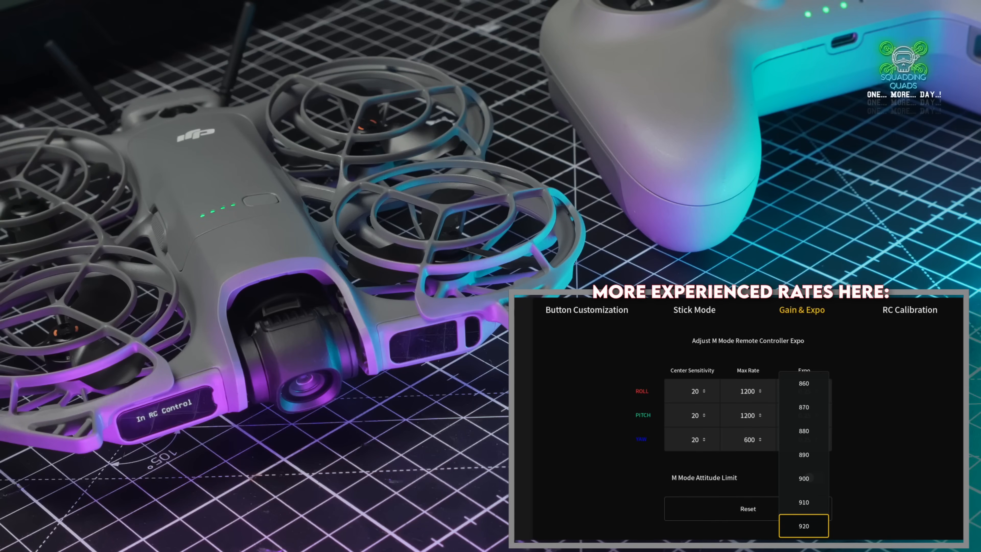
pyautogui.scroll(-3)
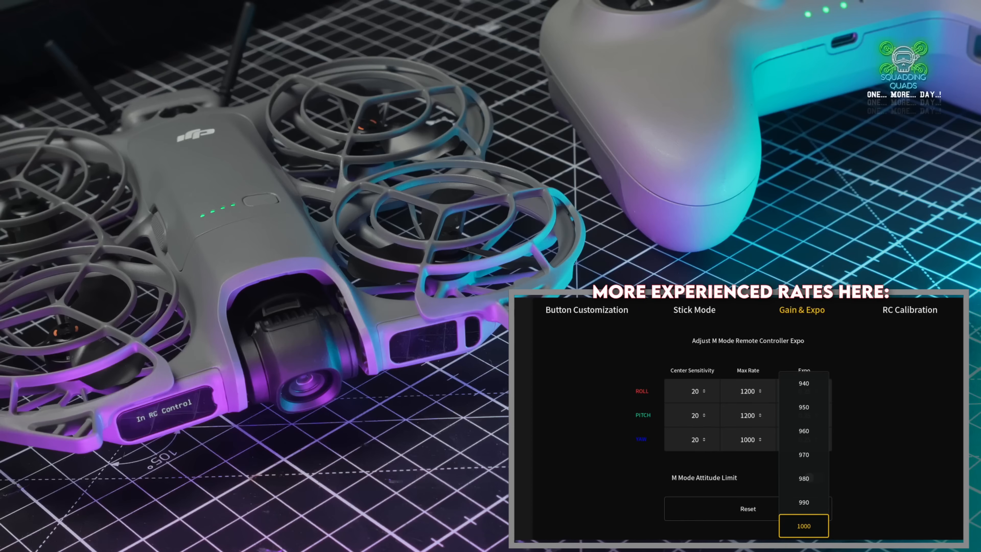
pyautogui.click(805, 390)
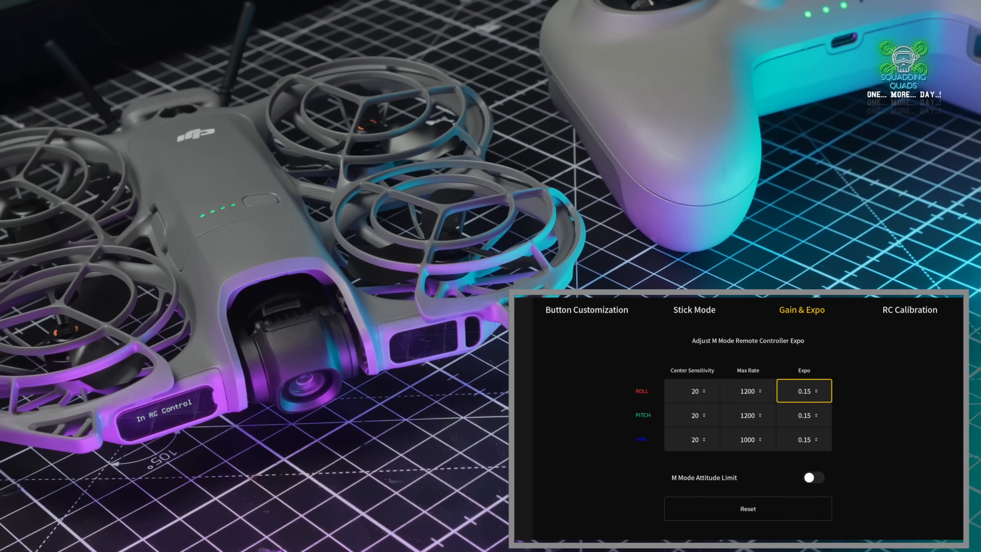
pyautogui.click(908, 310)
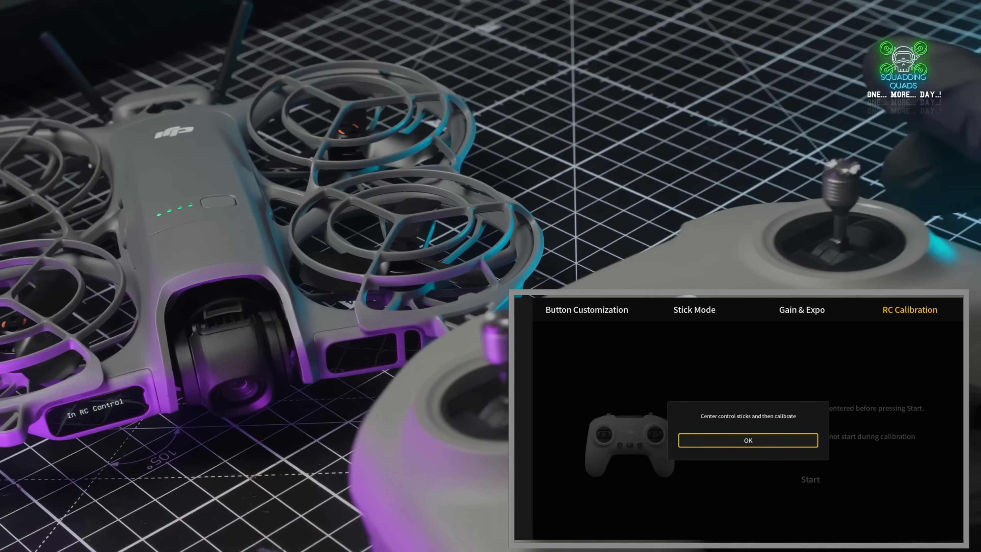
# Step: Center the sticks, run the calibration and acknowledge the Calibration successful message
pyautogui.click(748, 440)
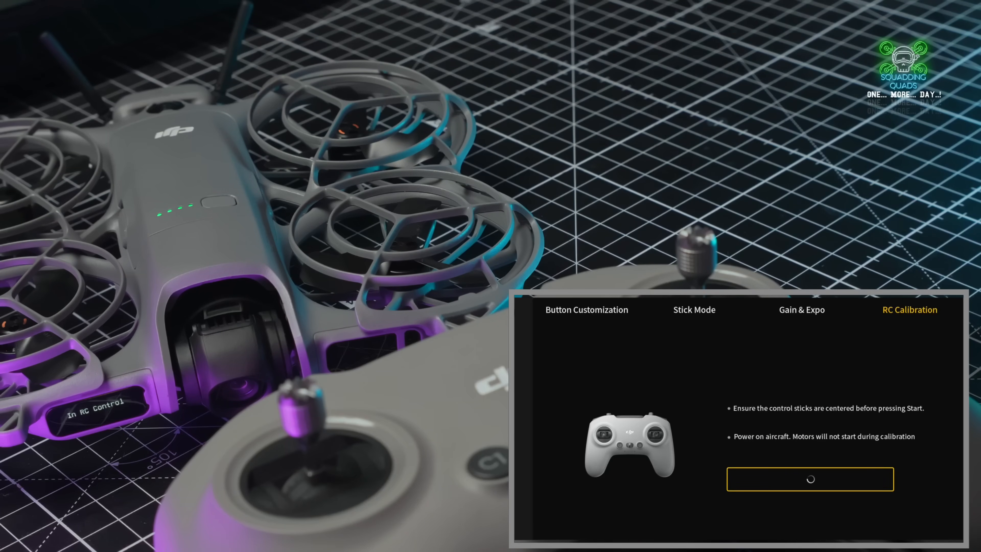
pyautogui.click(811, 479)
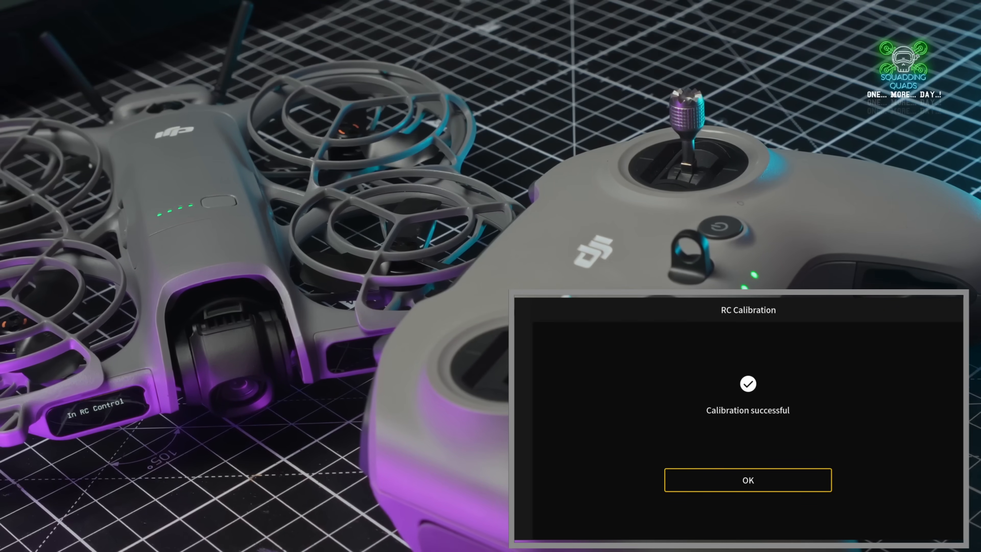
pyautogui.click(748, 480)
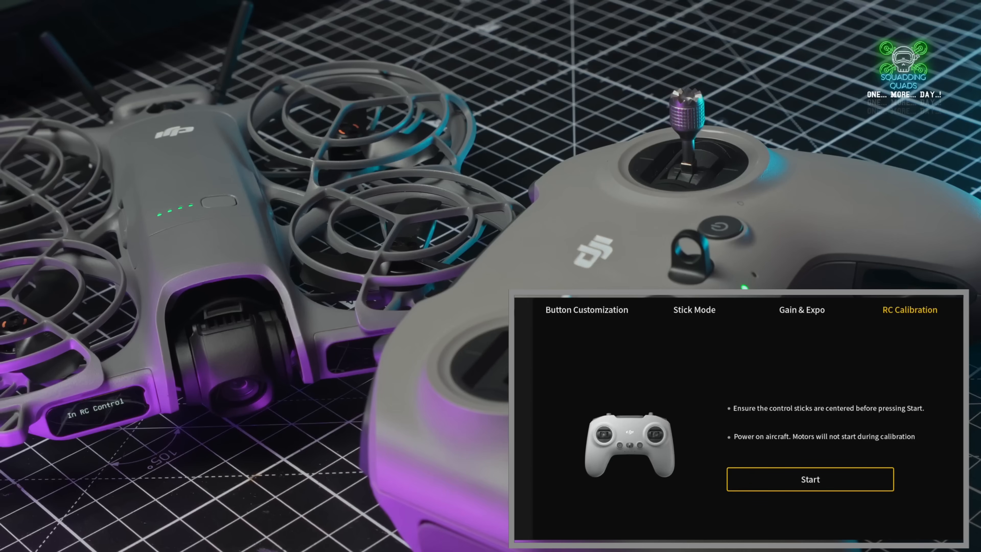
pyautogui.click(810, 479)
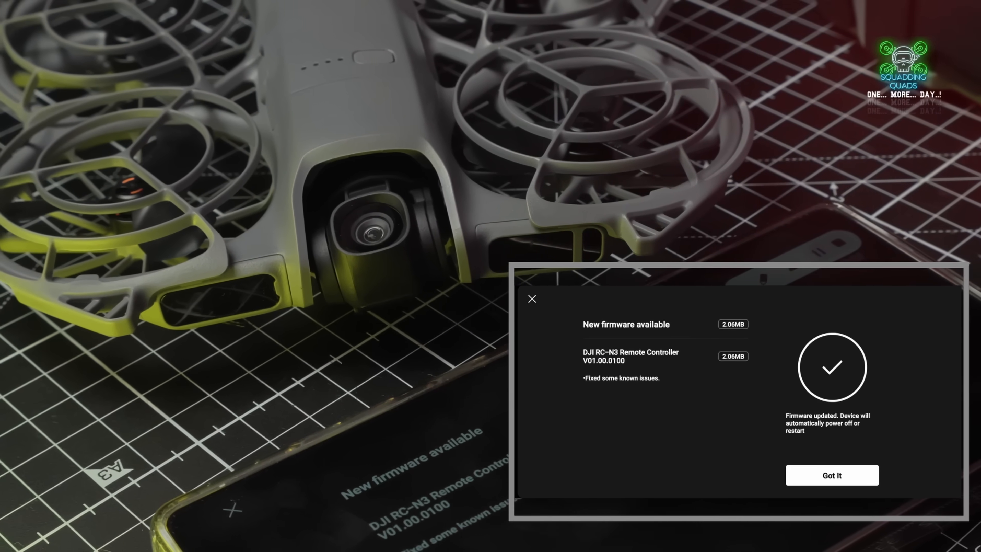
# Step: Acknowledge the firmware notice and confirm the digital transceiver is installed
pyautogui.click(832, 475)
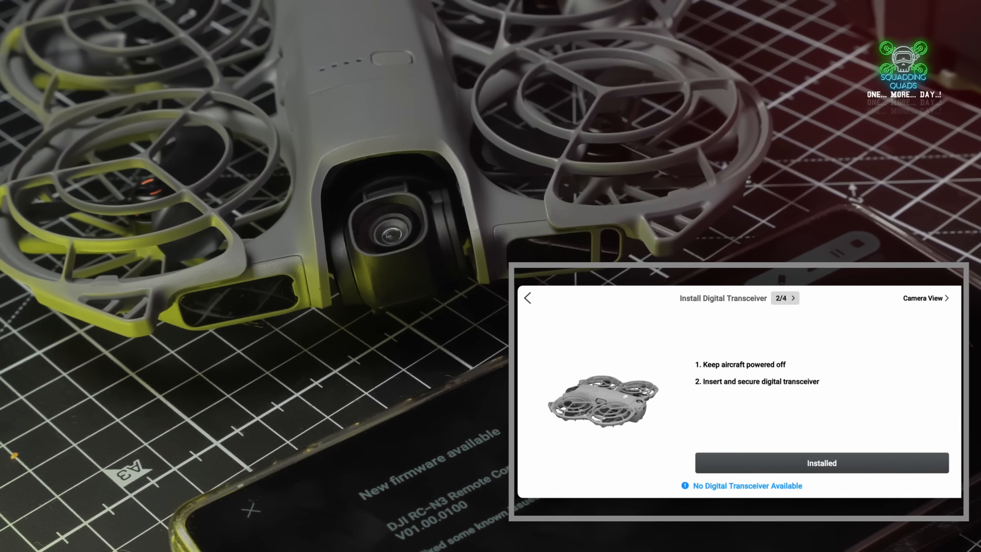
pyautogui.click(821, 463)
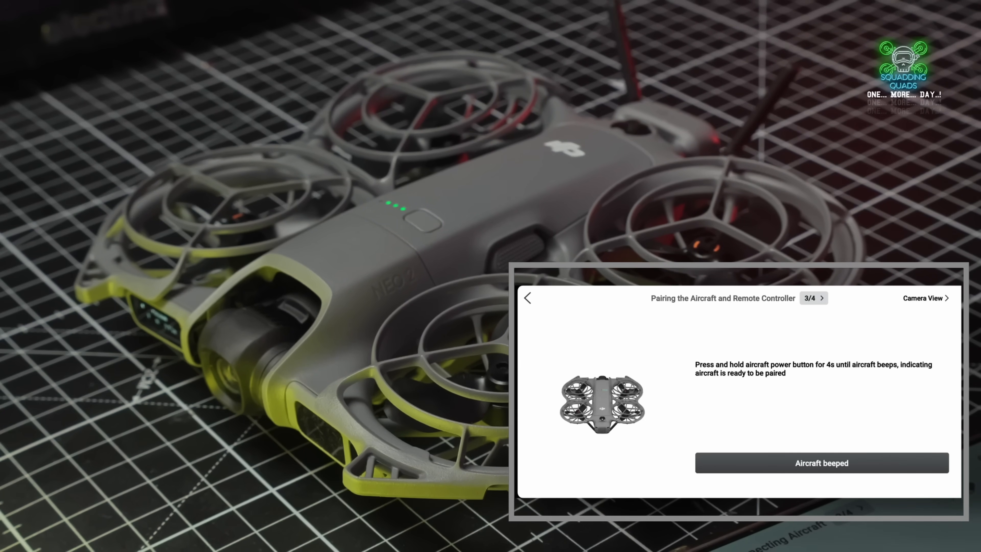
# Step: Confirm the aircraft beeped so pairing completes and the N Mode camera view appears
pyautogui.click(821, 470)
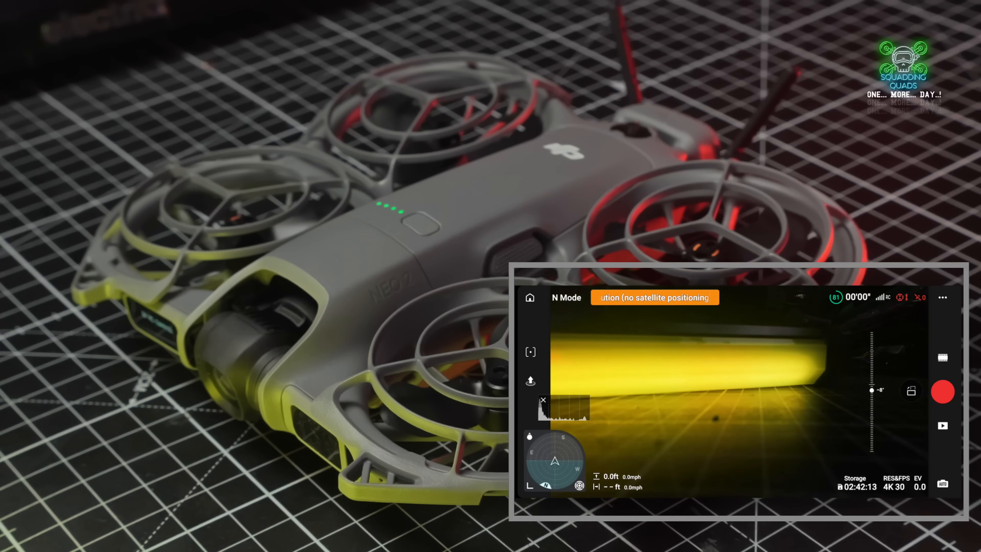
# Step: Set Manual Obstacle Avoidance to Brake with the radar map display on
pyautogui.click(896, 483)
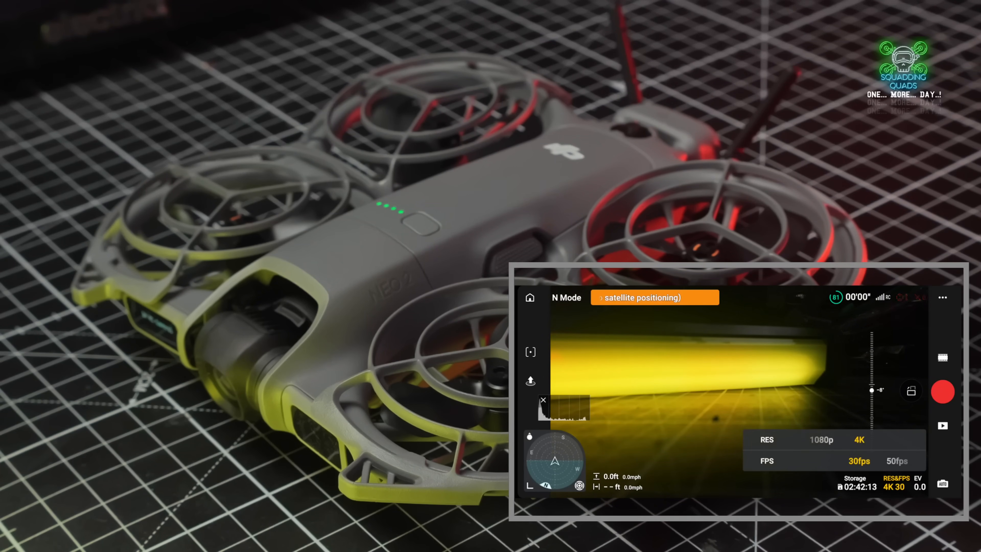
pyautogui.click(897, 461)
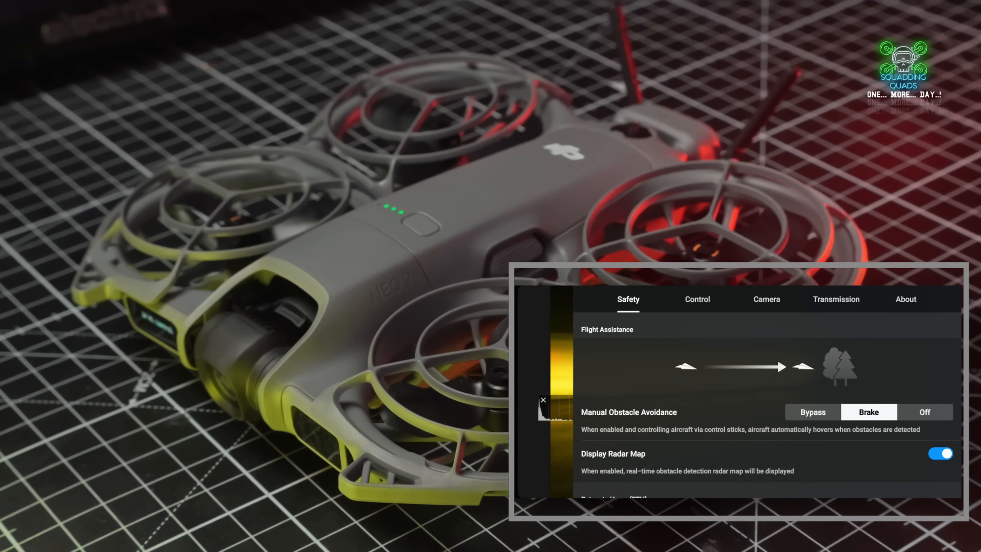
# Step: Review the obstacle bypass and return-to-home settings, then look over AR Settings
pyautogui.click(813, 412)
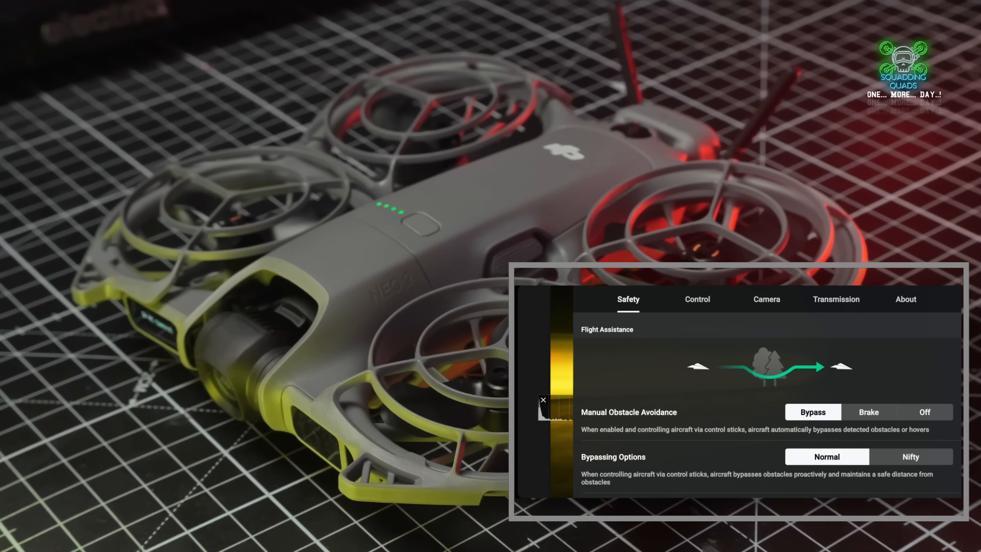
pyautogui.scroll(-3)
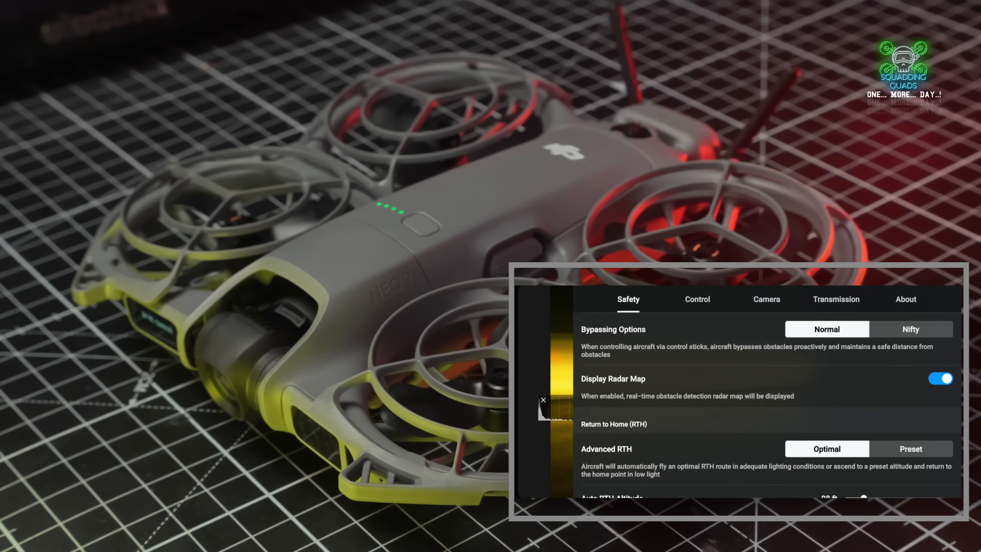
pyautogui.scroll(-3)
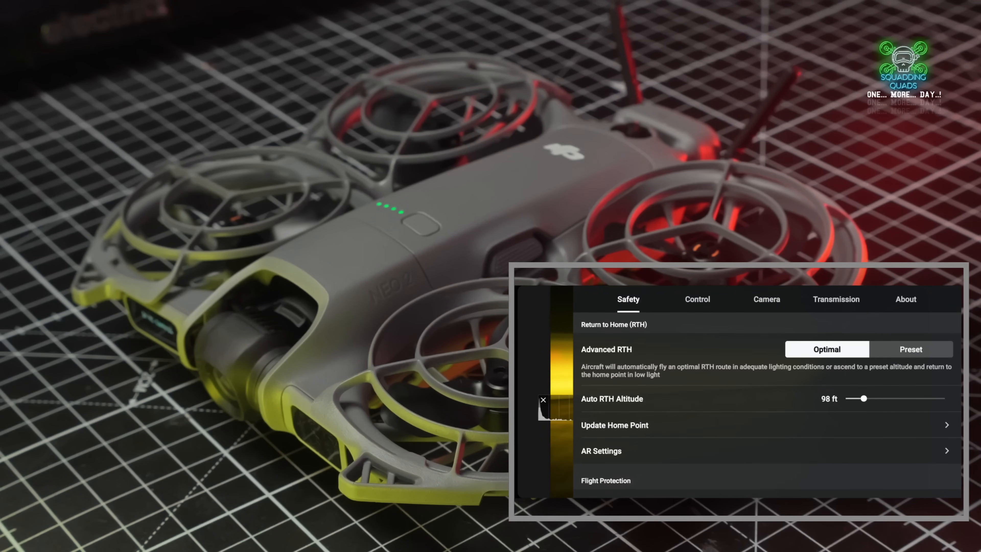
pyautogui.moveTo(856, 398); pyautogui.dragTo(874, 399)
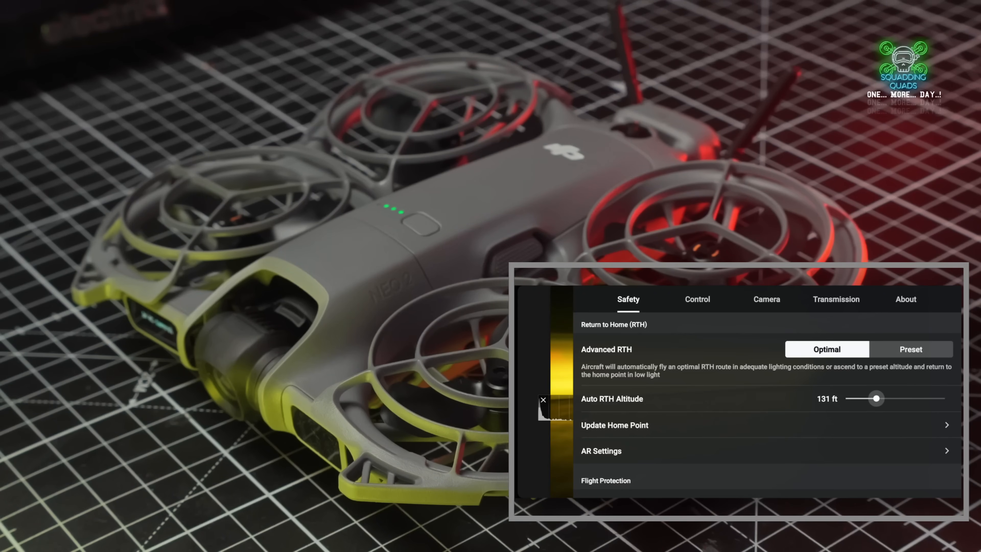
pyautogui.scroll(-3)
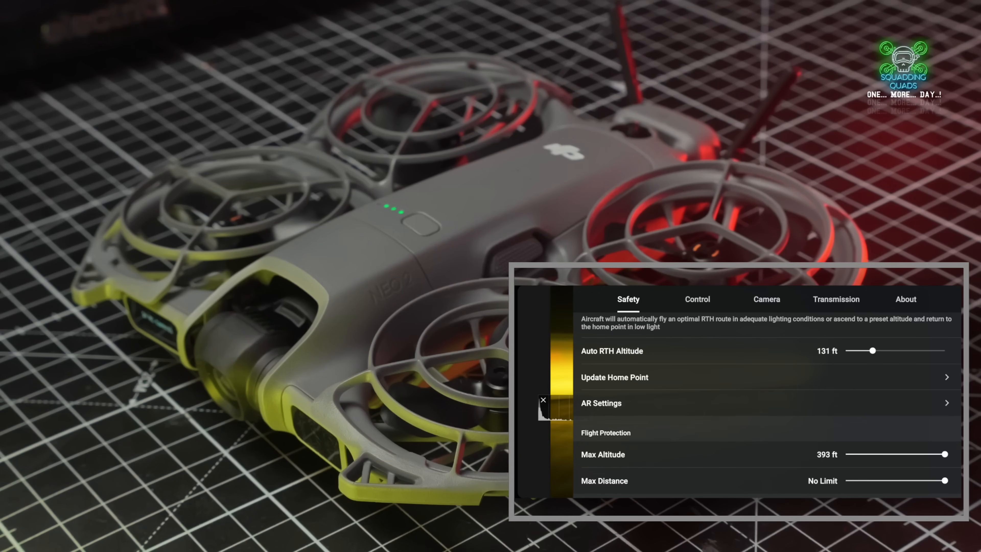
pyautogui.click(767, 396)
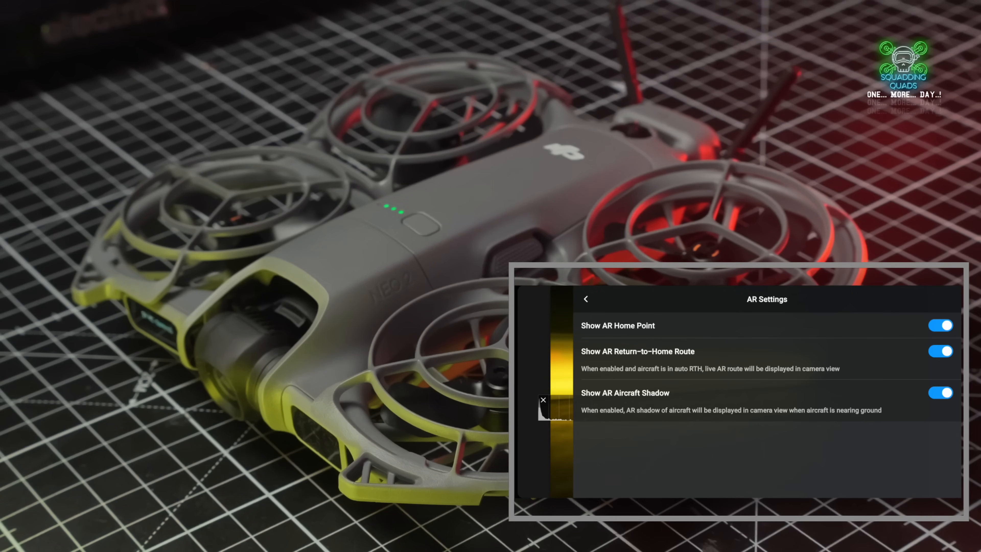
pyautogui.click(586, 299)
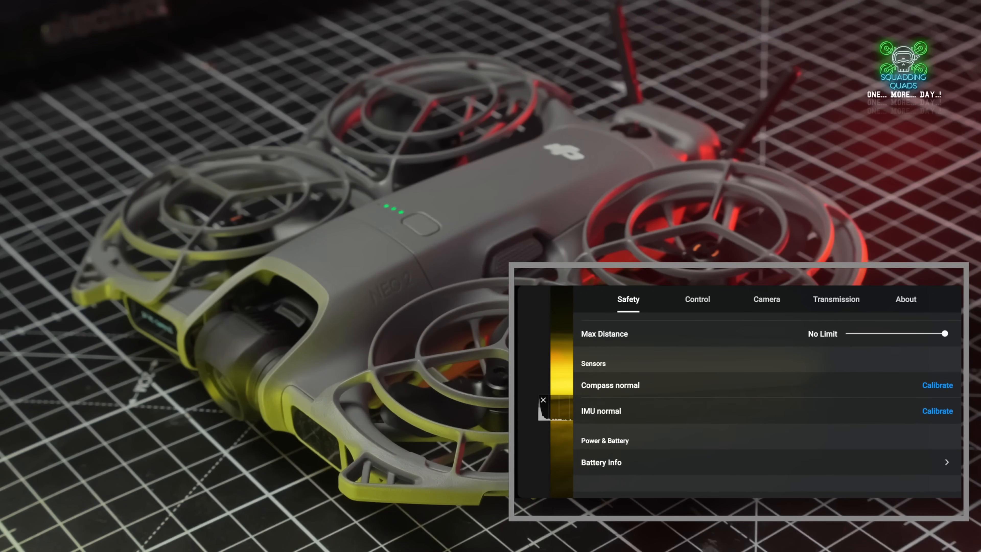
# Step: Check Battery Info and Advanced Safety Settings (signal loss set to RTH), then move to Control
pyautogui.scroll(-3)
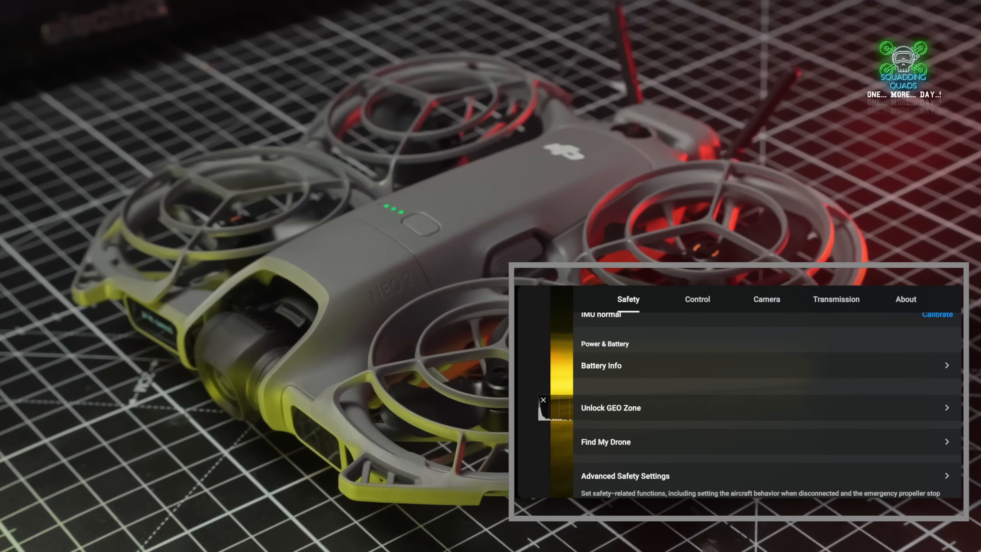
pyautogui.click(751, 356)
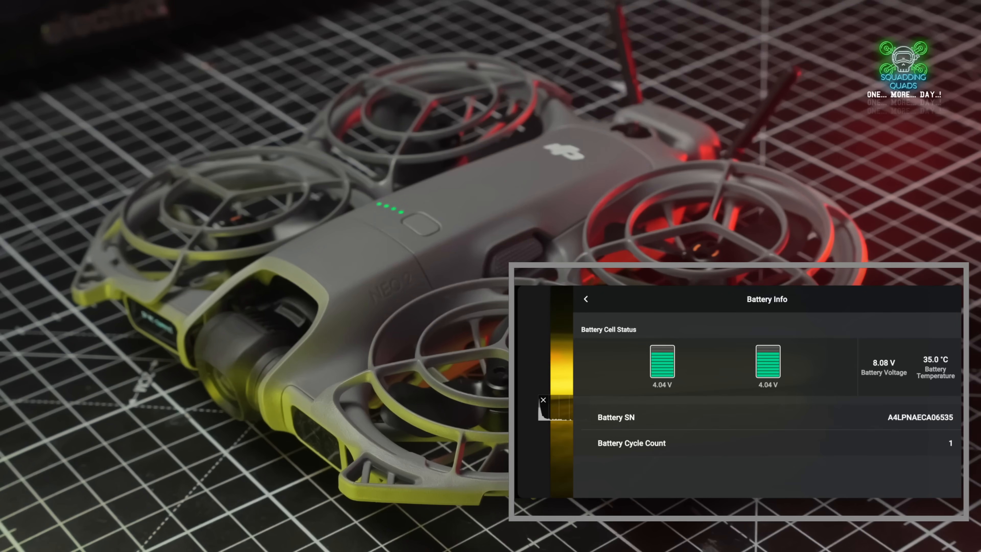
pyautogui.click(585, 299)
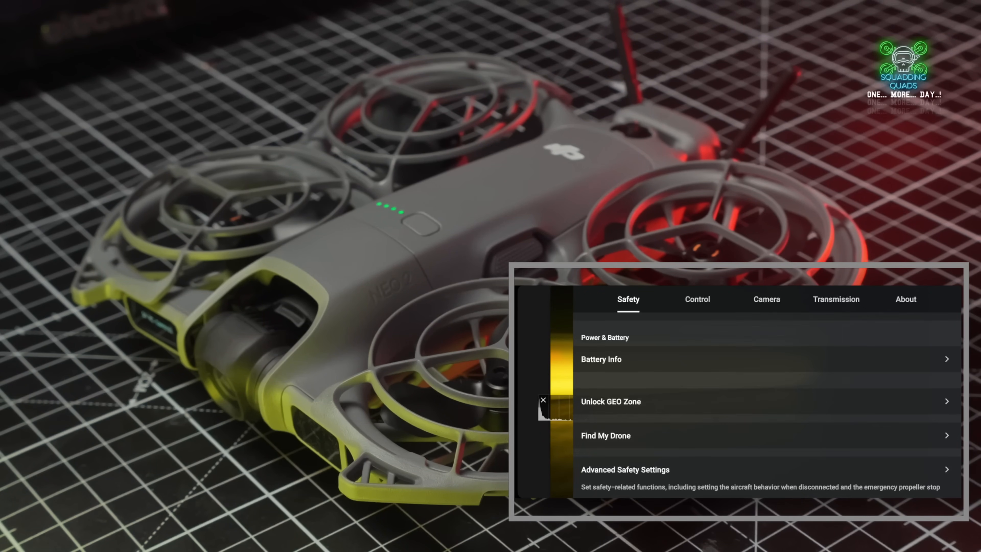
pyautogui.click(625, 470)
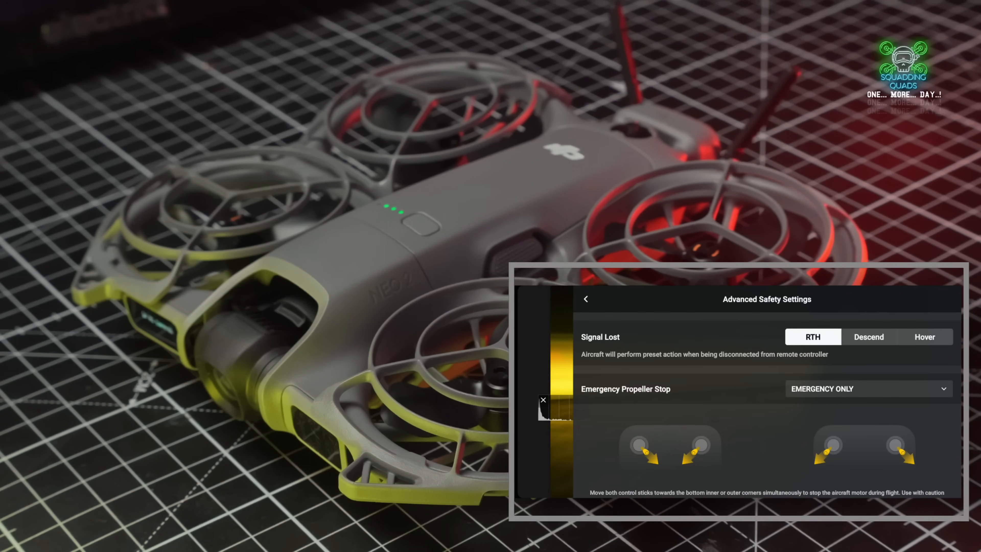
pyautogui.click(587, 298)
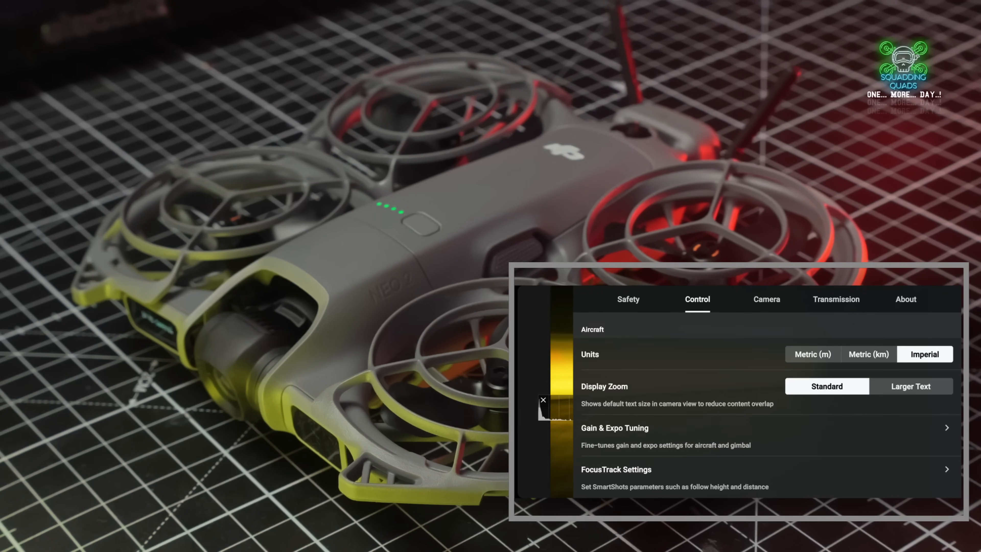
# Step: Look through Gain & Expo Tuning values and Button Customization, then move to Camera settings
pyautogui.scroll(-3)
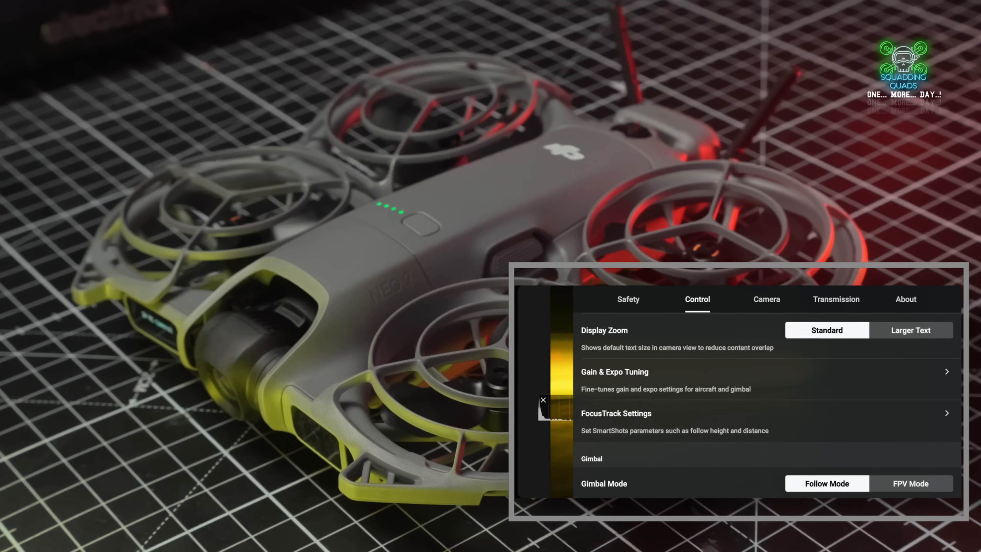
pyautogui.click(614, 372)
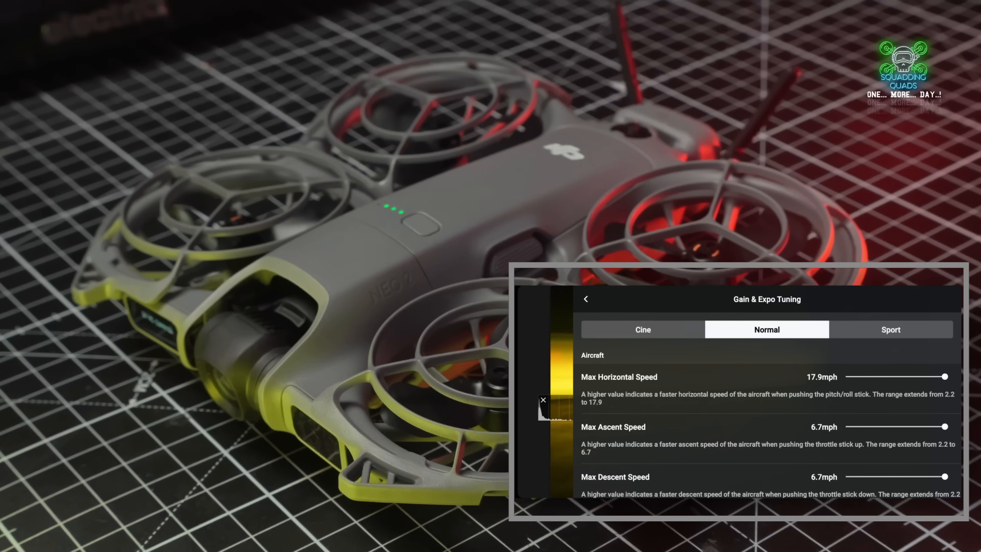
pyautogui.scroll(-3)
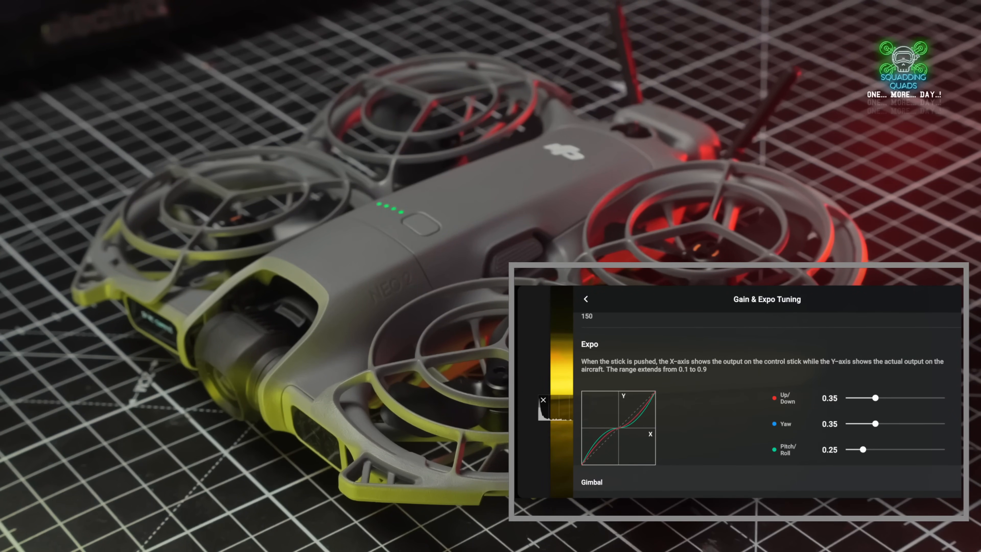
pyautogui.scroll(-3)
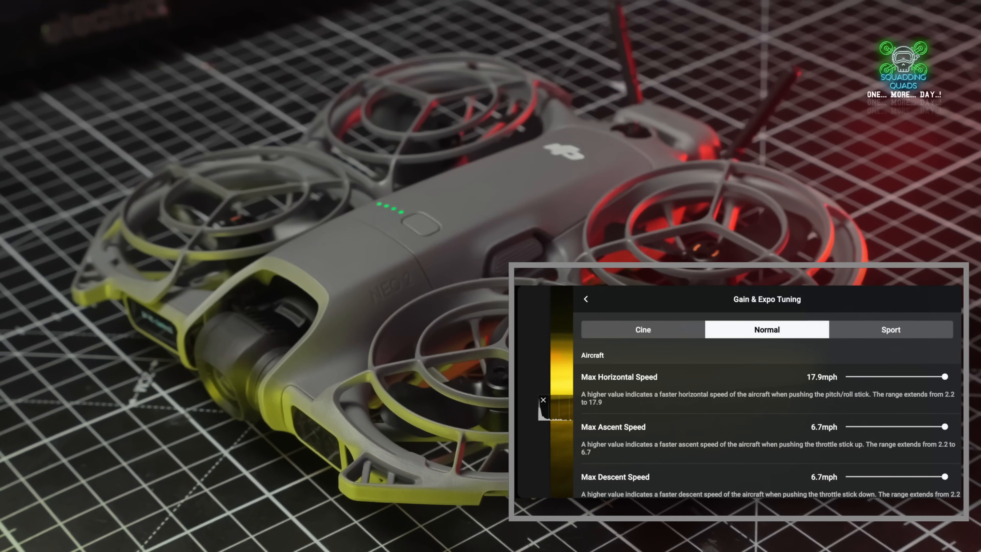
pyautogui.click(585, 299)
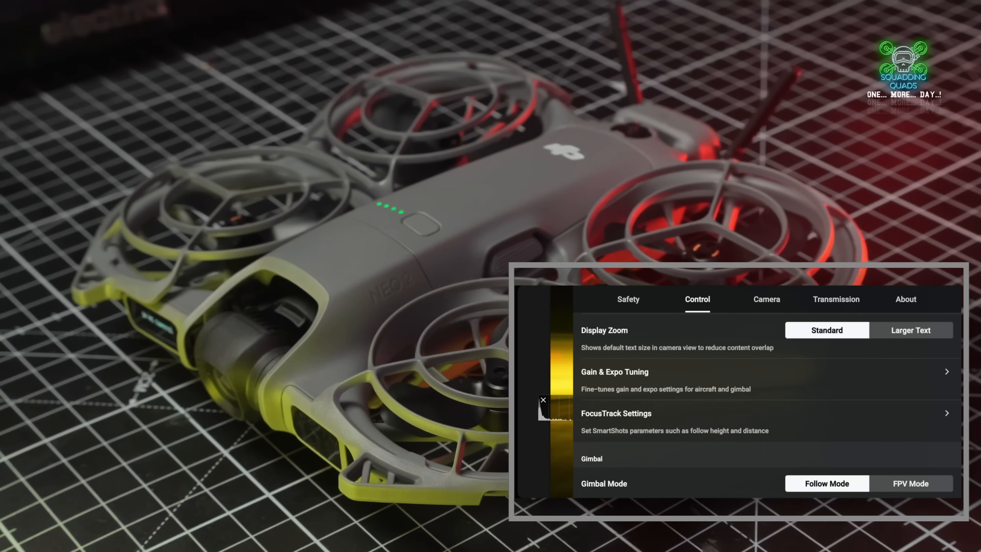
pyautogui.scroll(-3)
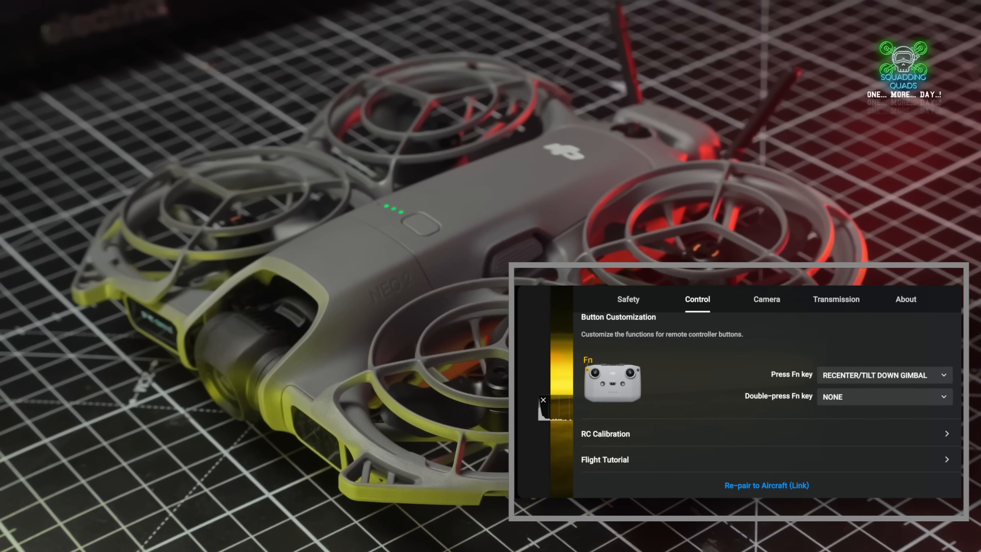
pyautogui.click(766, 299)
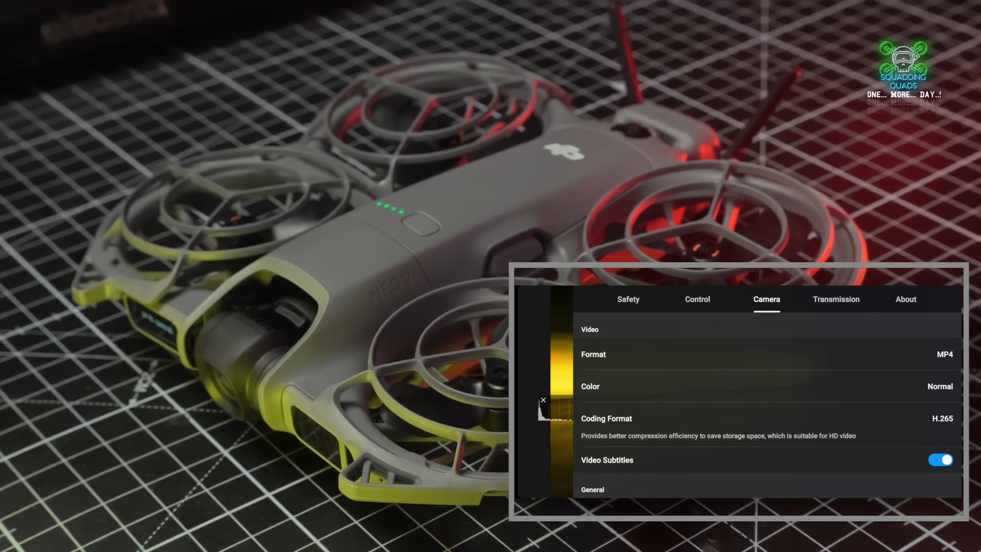
# Step: Enable the grid gridlines overlay and set white balance to Manual at 5600K
pyautogui.scroll(-3)
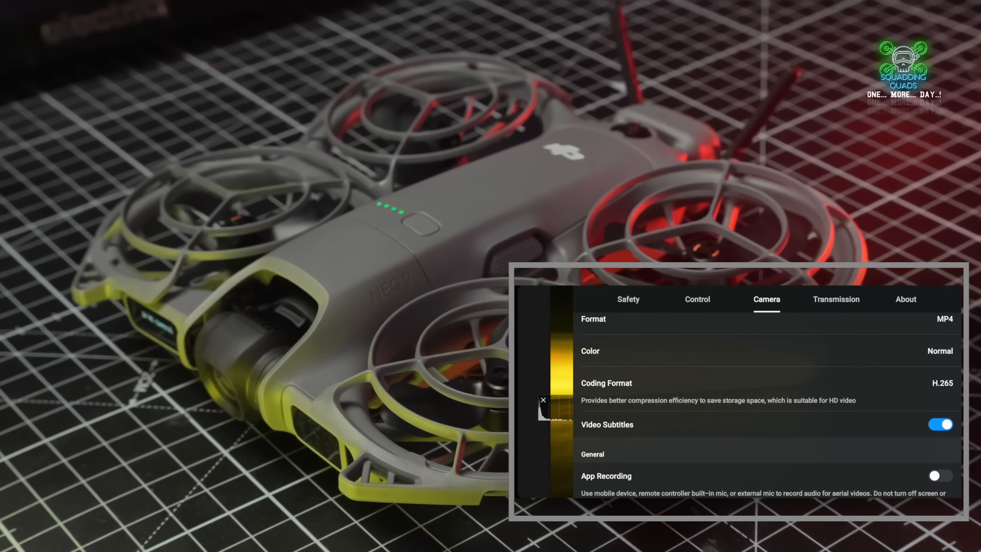
pyautogui.scroll(-3)
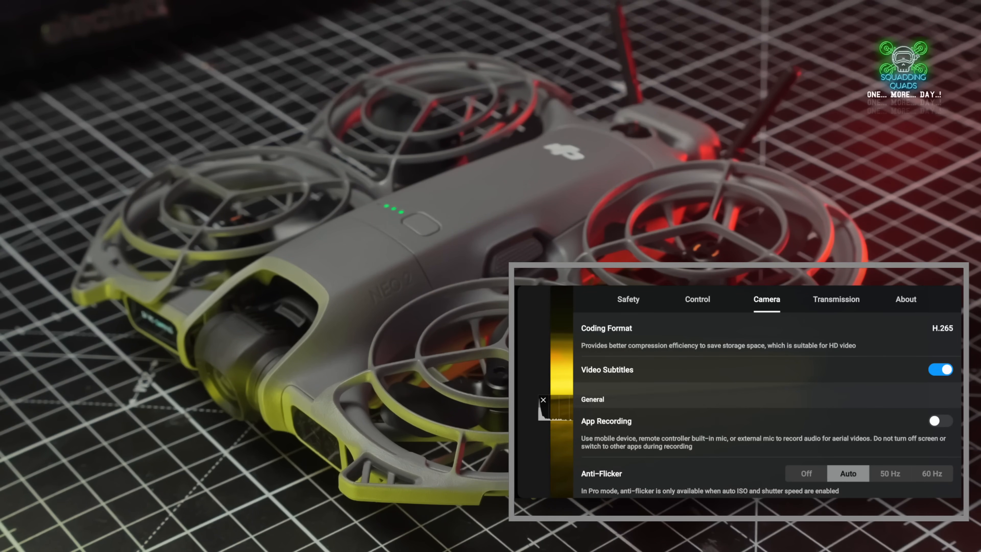
pyautogui.scroll(-3)
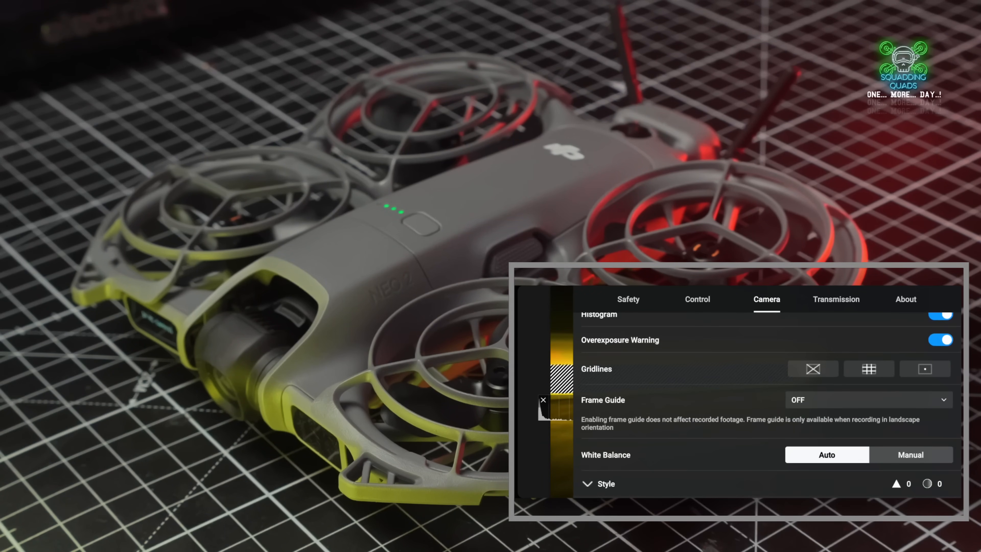
pyautogui.click(868, 369)
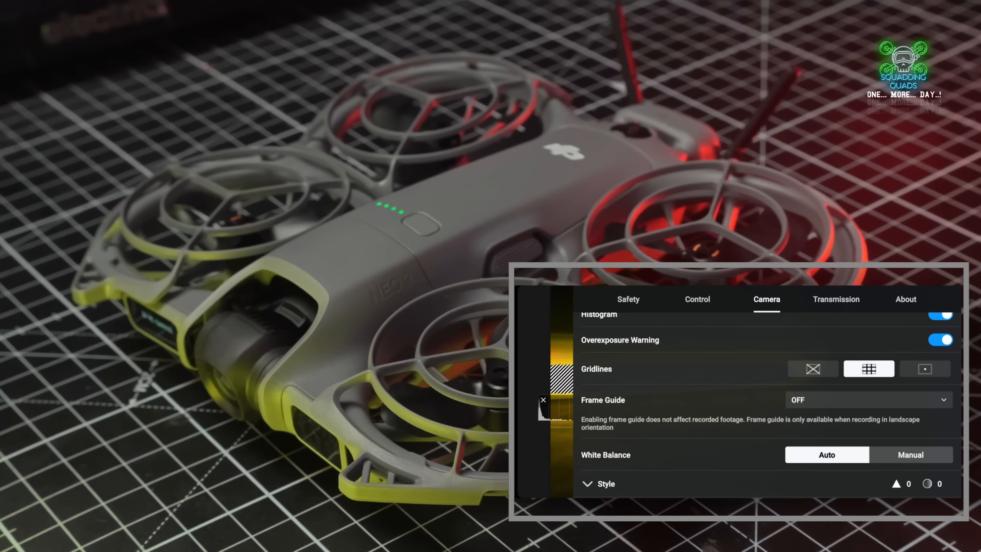
pyautogui.click(911, 454)
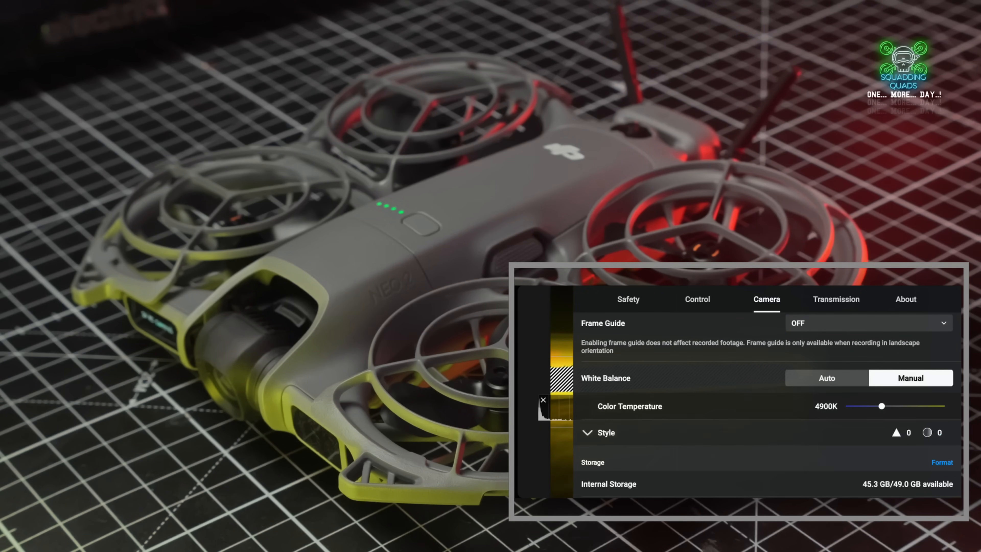
pyautogui.moveTo(881, 405); pyautogui.dragTo(887, 405)
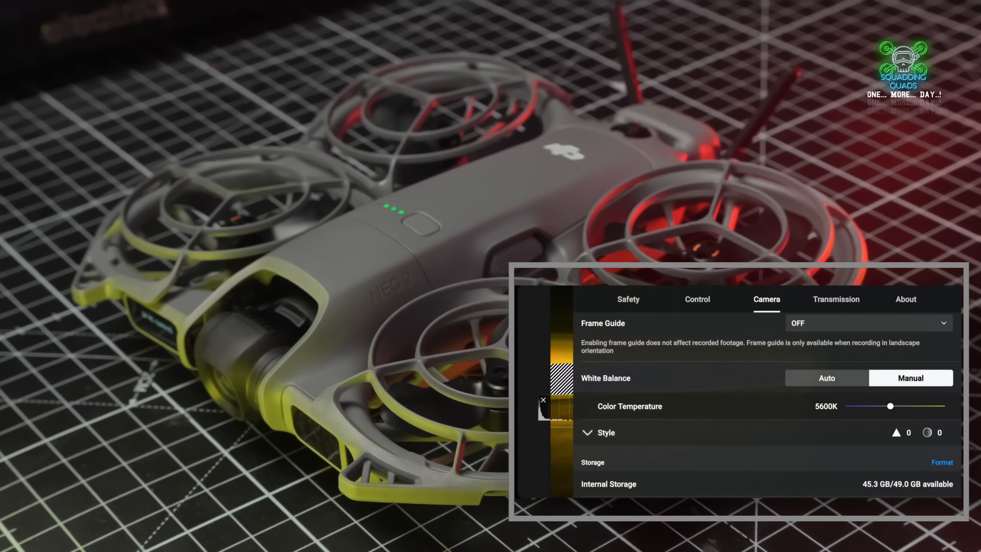
# Step: Under Style lower sharpness and noise reduction to -1, then move to Transmission settings
pyautogui.click(588, 432)
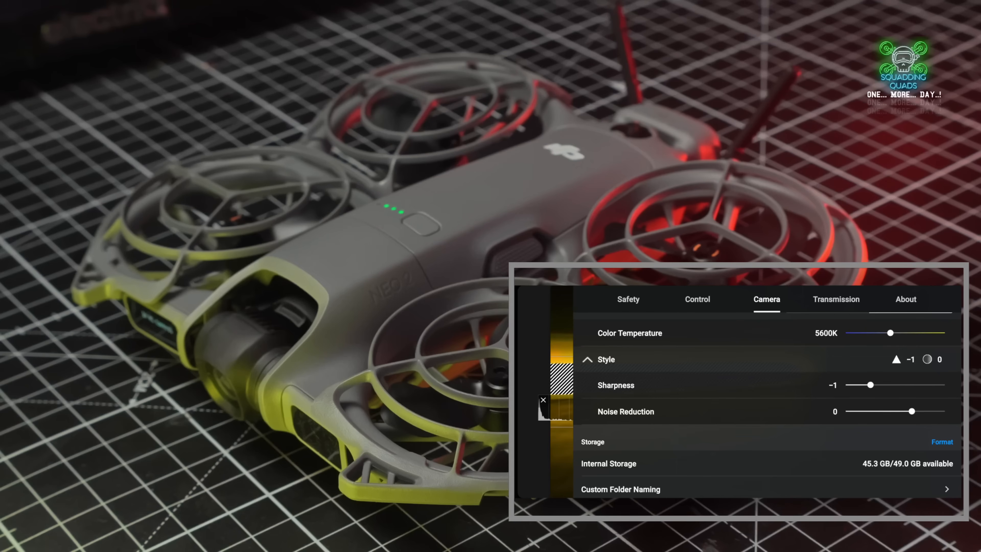
pyautogui.moveTo(912, 411); pyautogui.dragTo(875, 411)
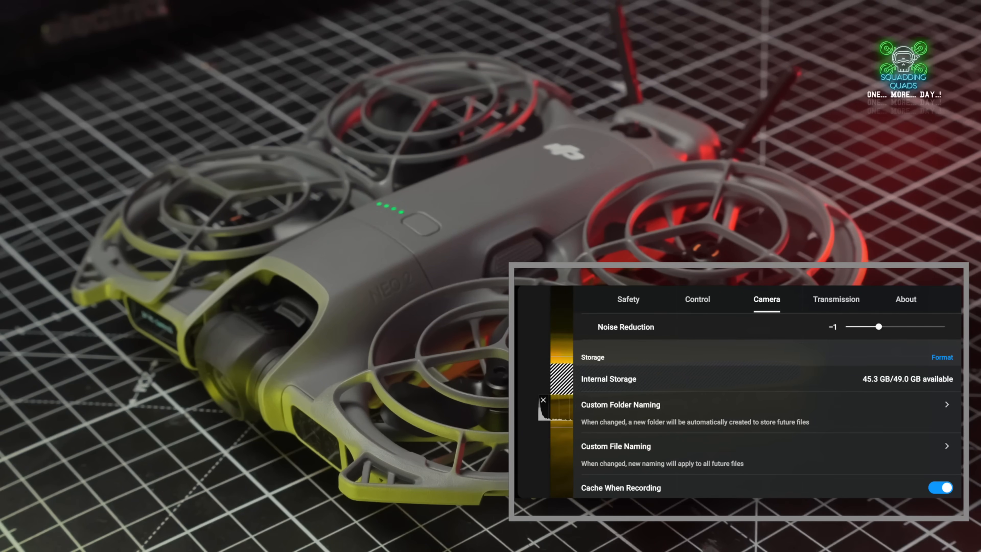
pyautogui.scroll(-3)
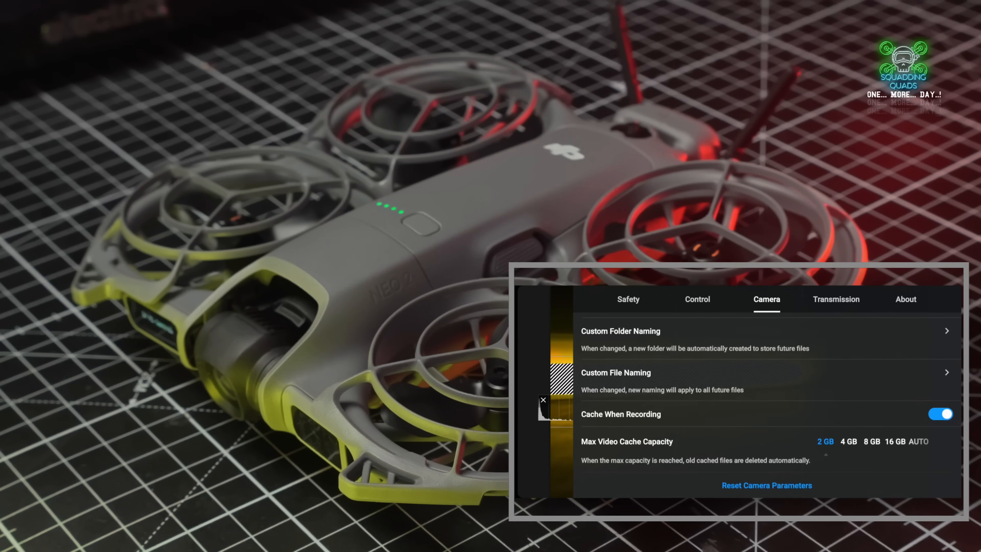
pyautogui.click(836, 299)
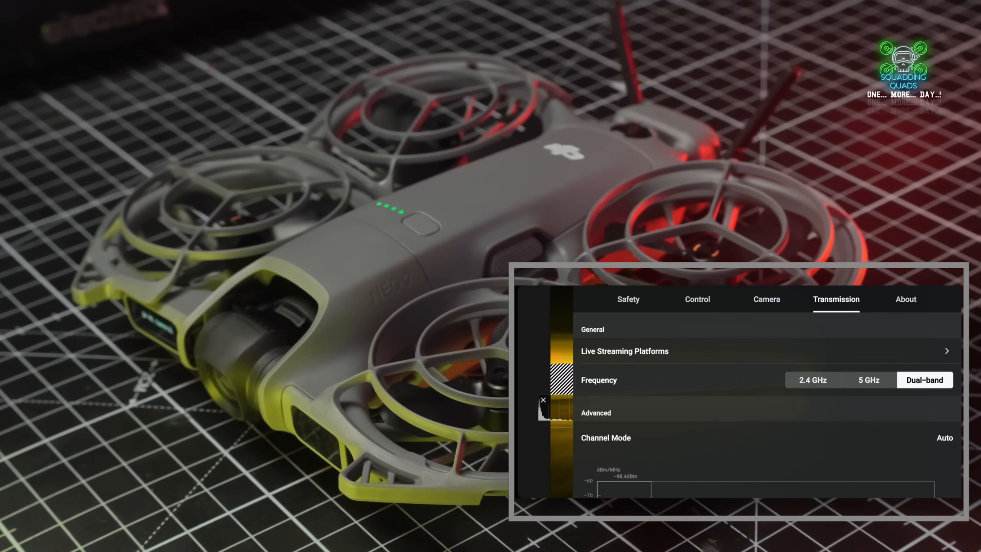